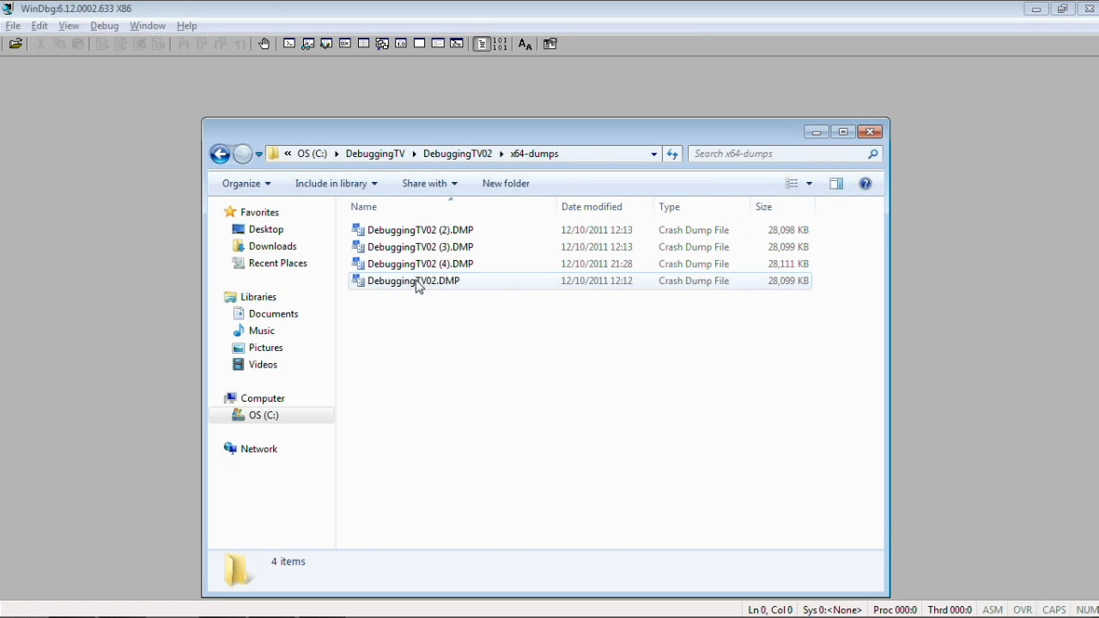
# Load DebuggingTV02.DMP, dismiss the save-workspace prompt, and maximize the Command window
pyautogui.click(414, 281)
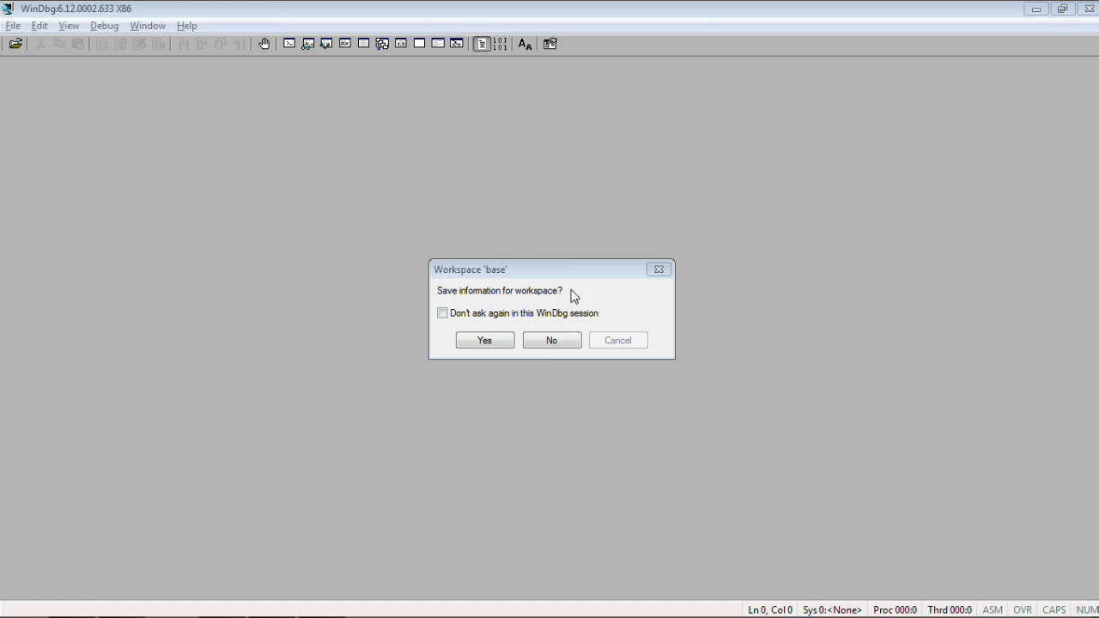
pyautogui.click(551, 340)
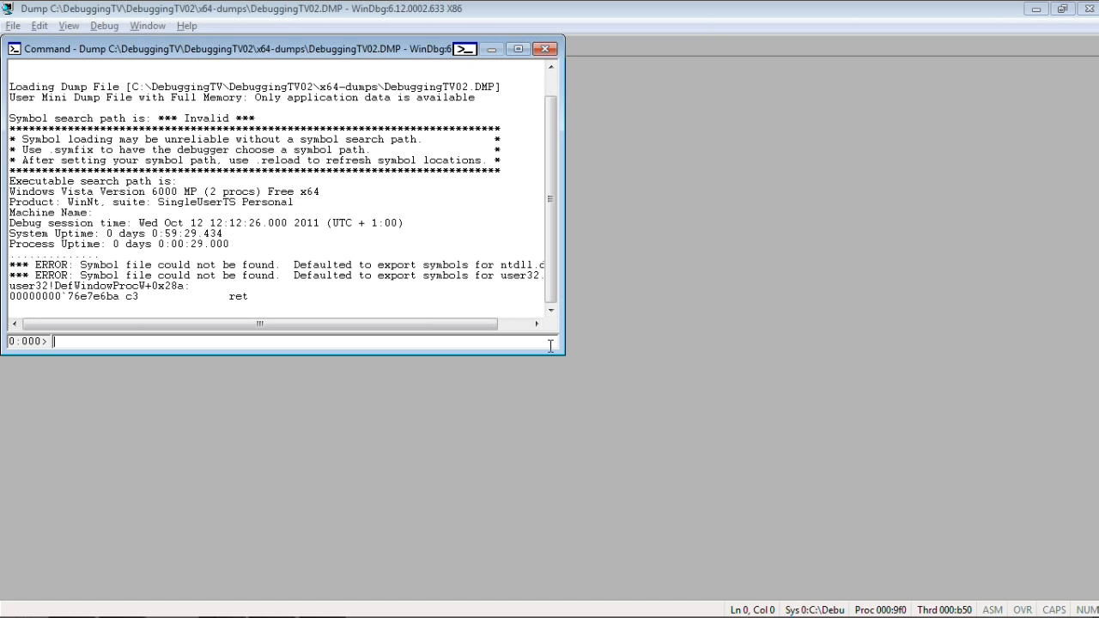
pyautogui.click(518, 49)
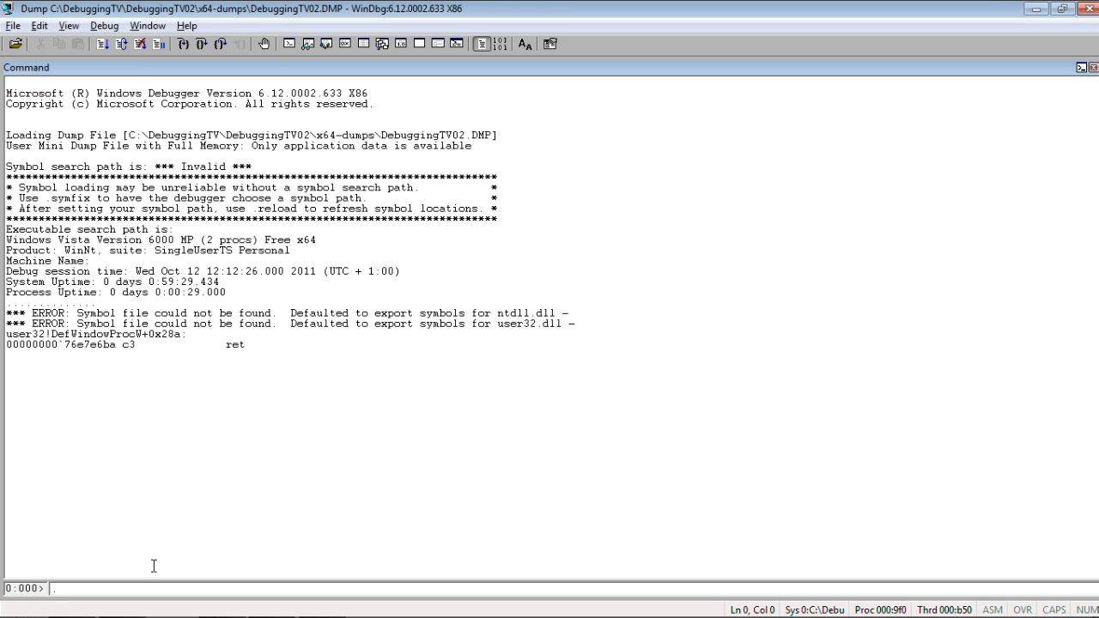
# Run .symfix c:\mss, .reload and kL, showing the unresolved DebuggingTV02 module
pyautogui.write('sy')
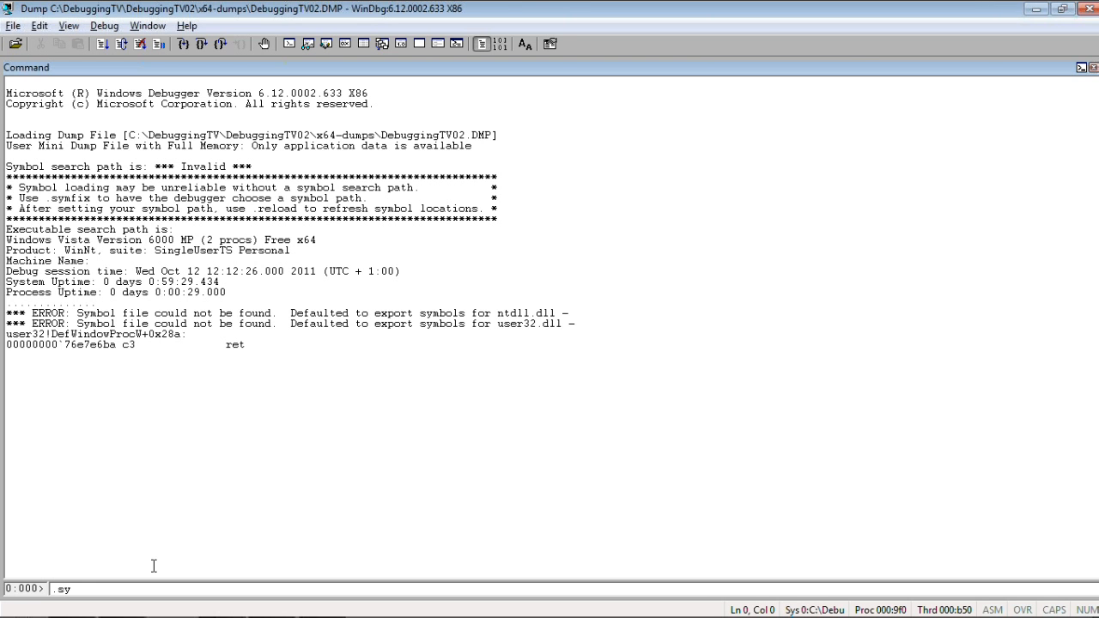
pyautogui.write('m')
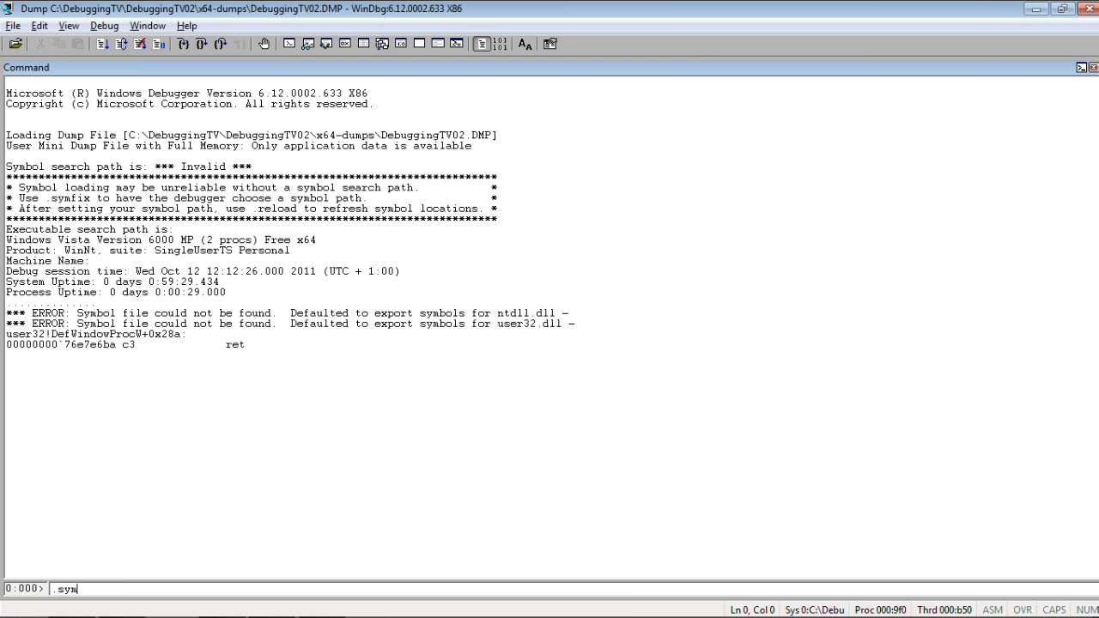
pyautogui.write('fix c:')
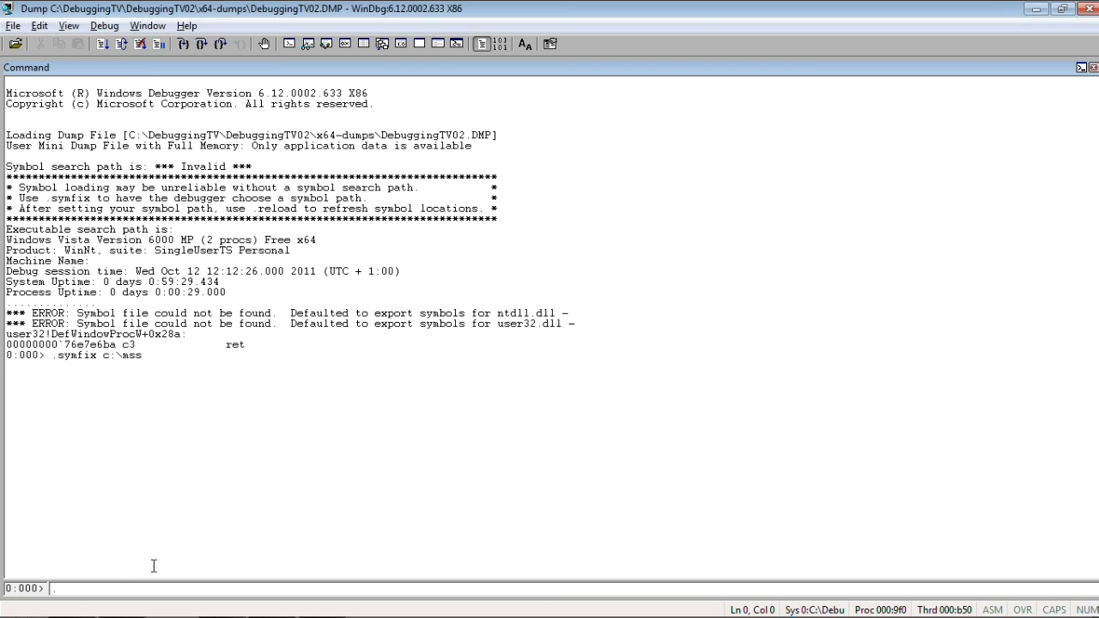
pyautogui.write('reload')
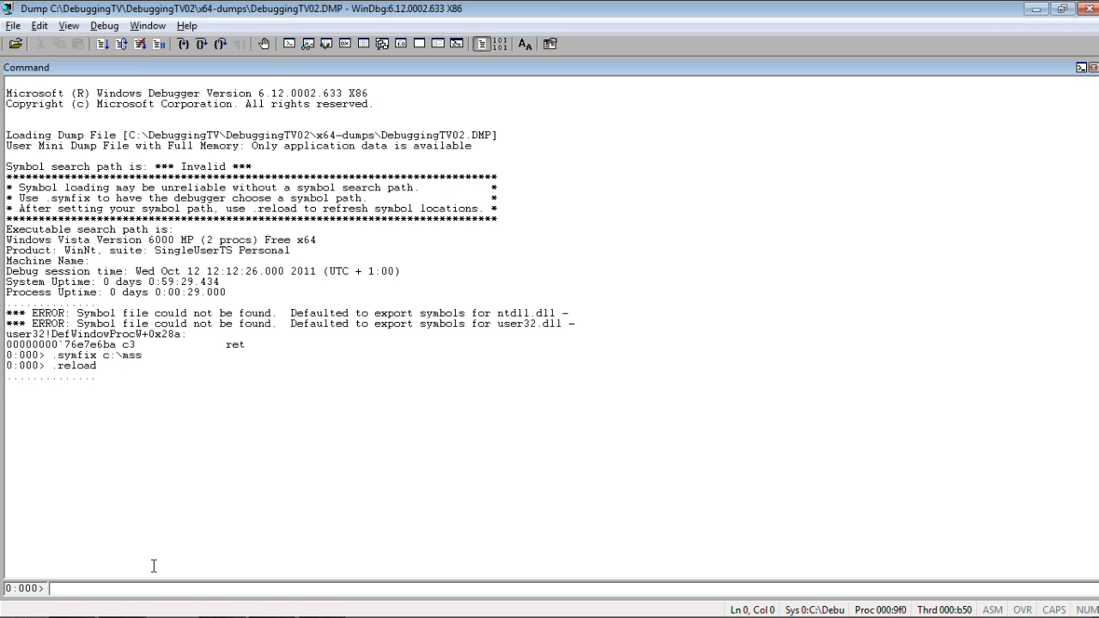
pyautogui.write('kI')
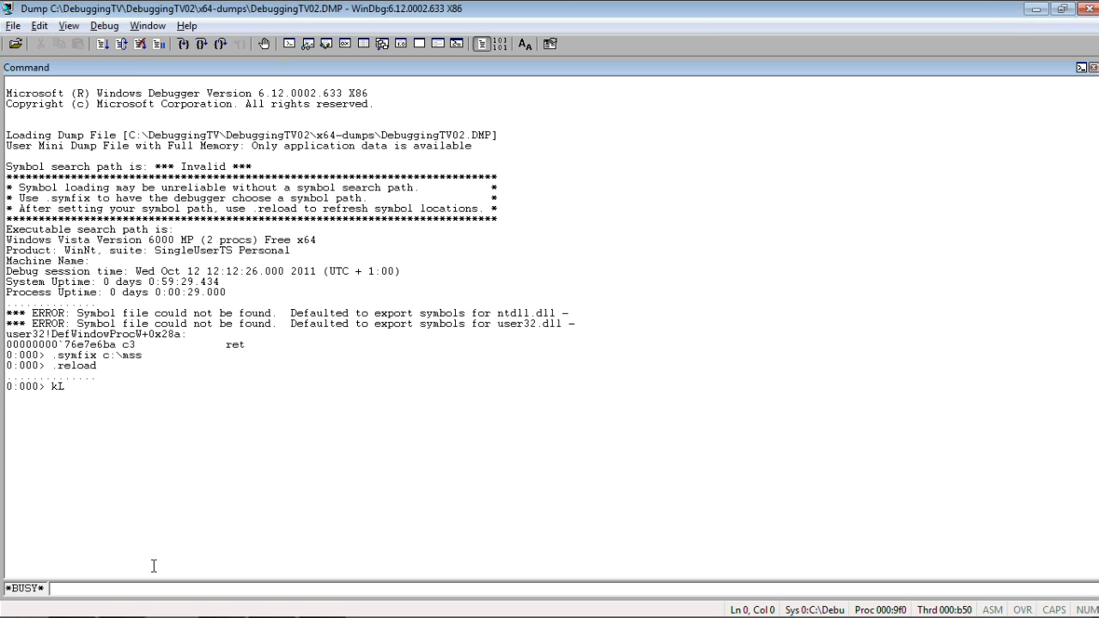
pyautogui.press('Return')
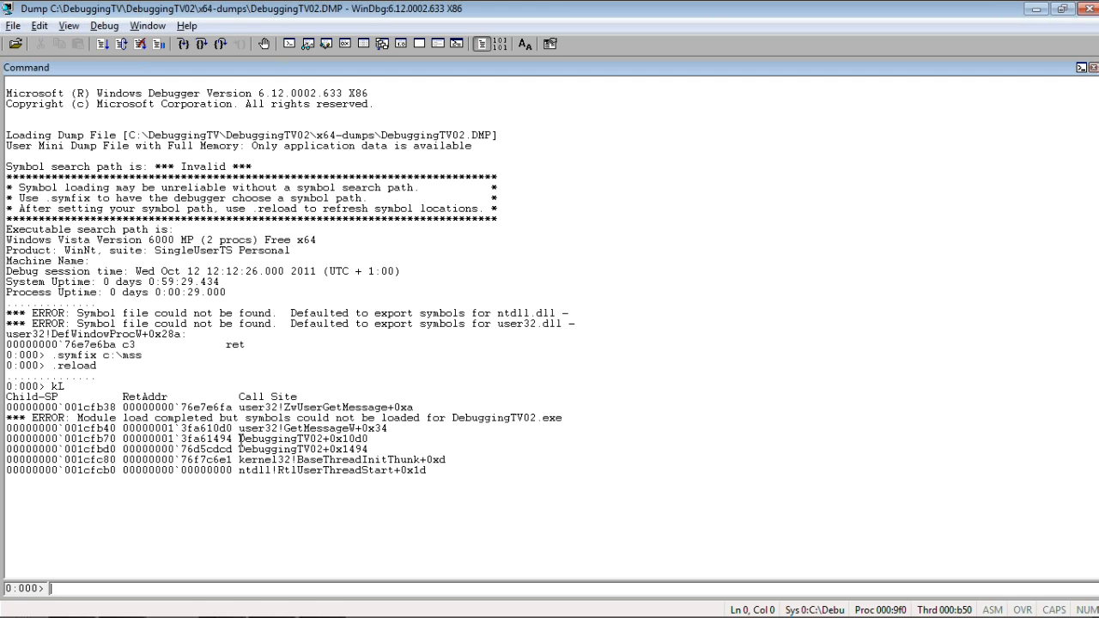
pyautogui.doubleClick(279, 439)
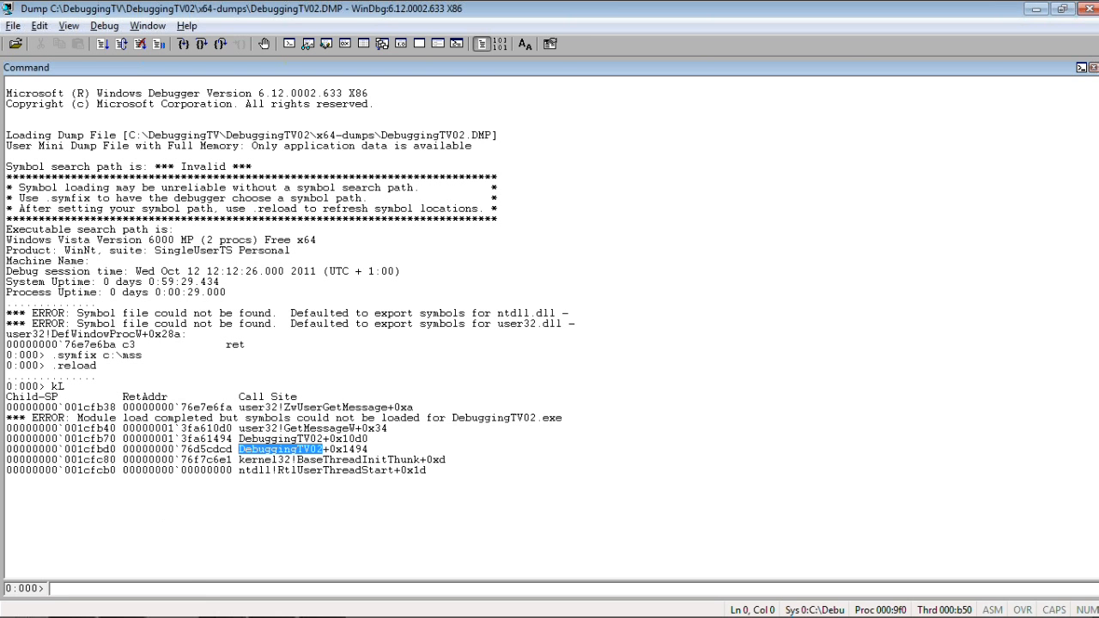
# Append C:\DebuggingTV\DebuggingTV02\x64\Release\Version1 to the symbol path with .sympath+ and reload
pyautogui.write('.s')
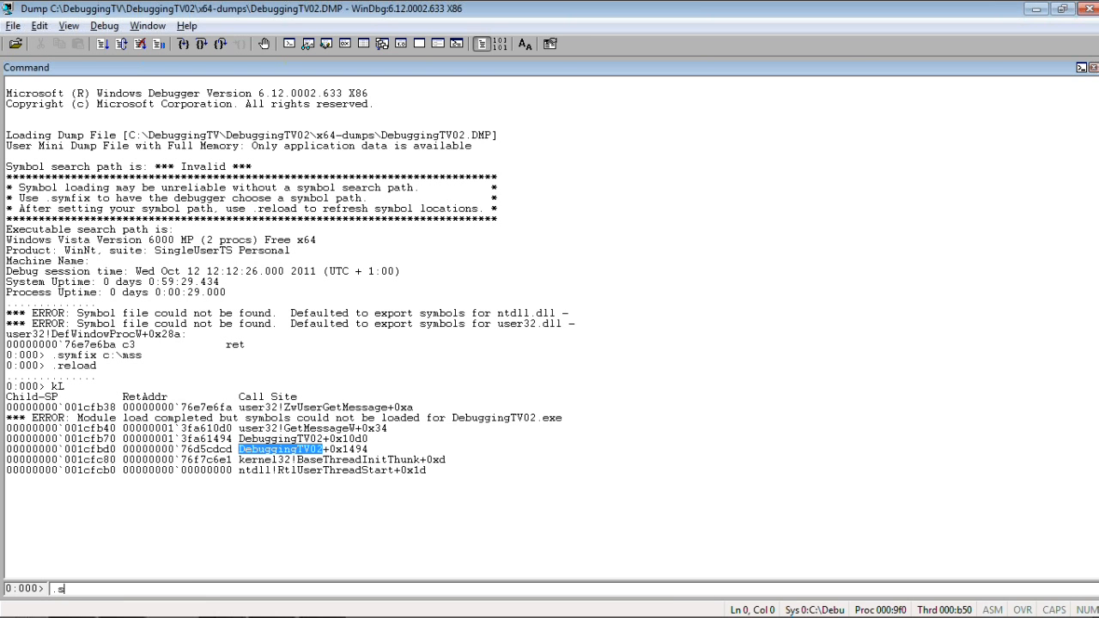
pyautogui.write('ymp')
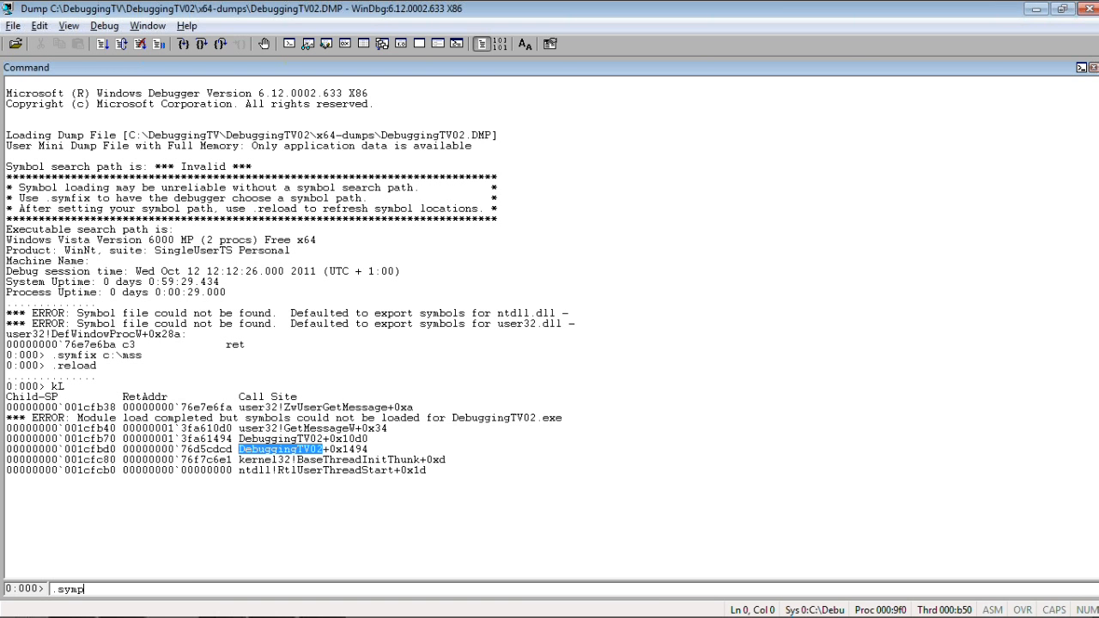
pyautogui.write('ath+')
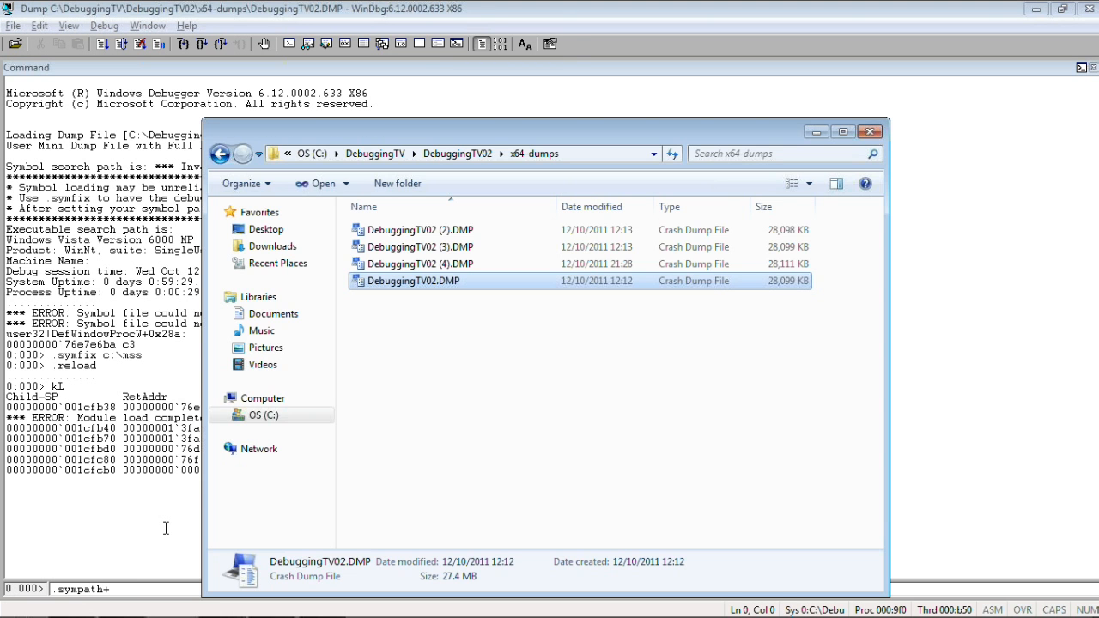
pyautogui.click(460, 153)
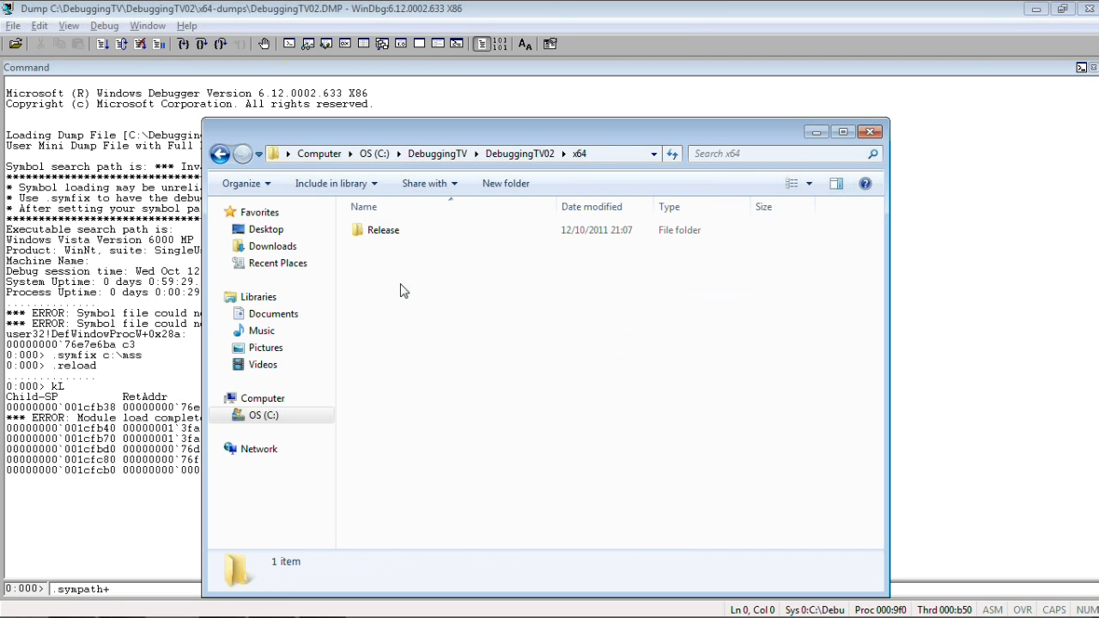
pyautogui.doubleClick(383, 229)
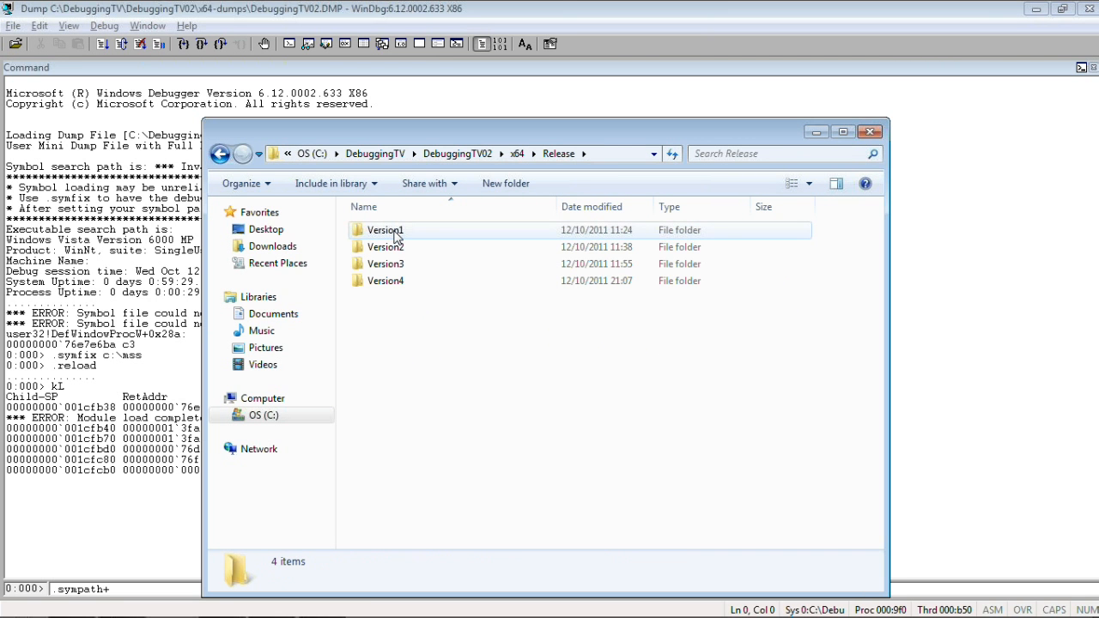
pyautogui.doubleClick(385, 229)
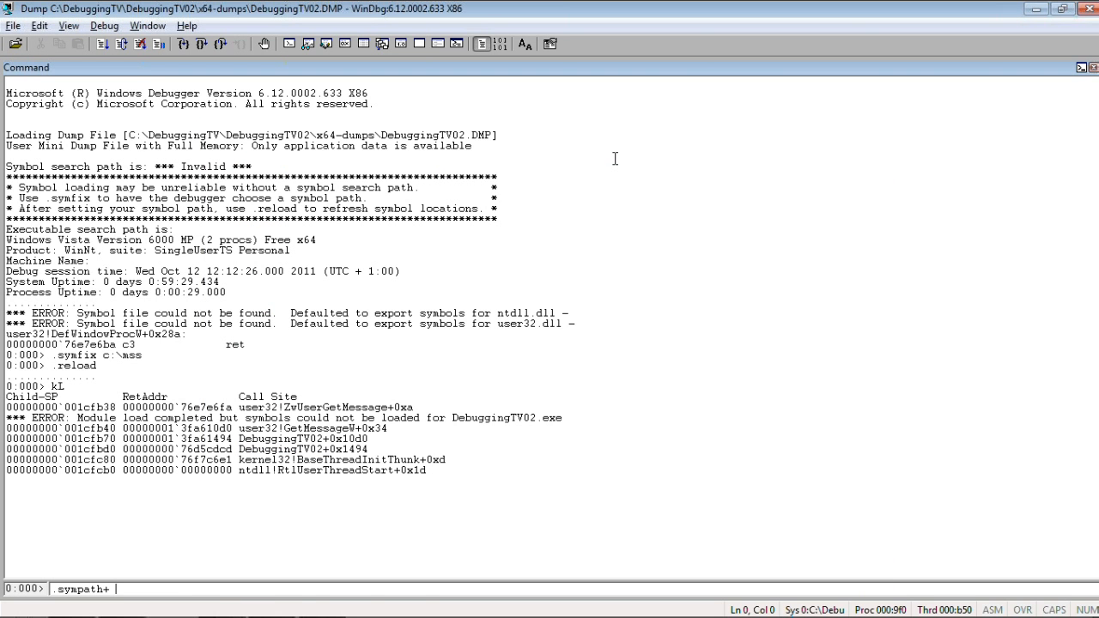
pyautogui.write('C:\\DebuggingTV\\DebuggingTV02\\x64\\Release\\Version1')
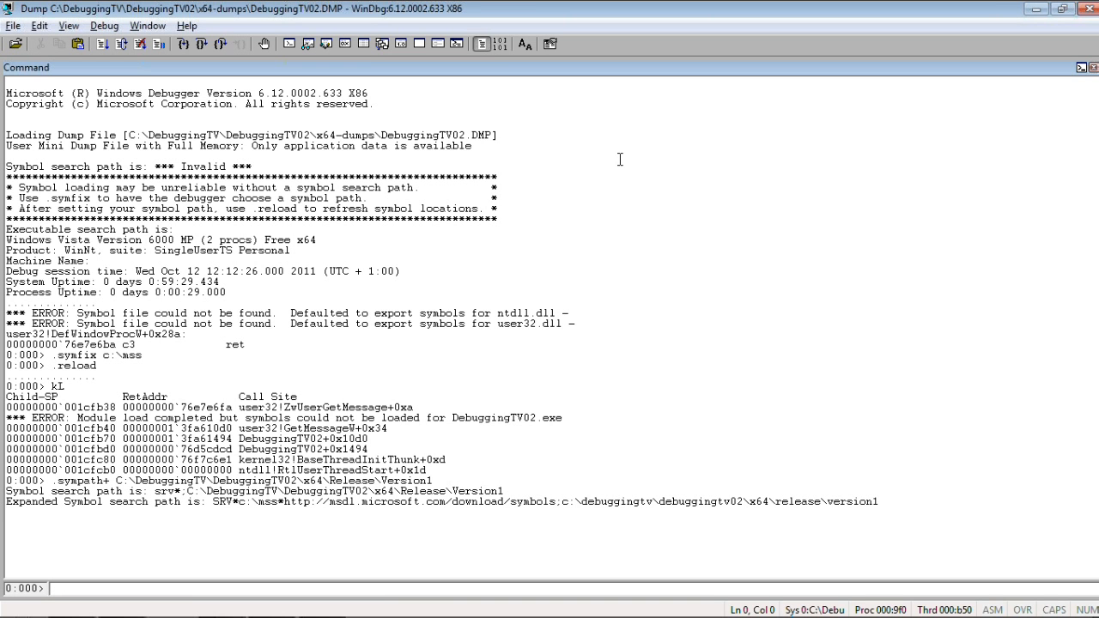
pyautogui.write('.reloa')
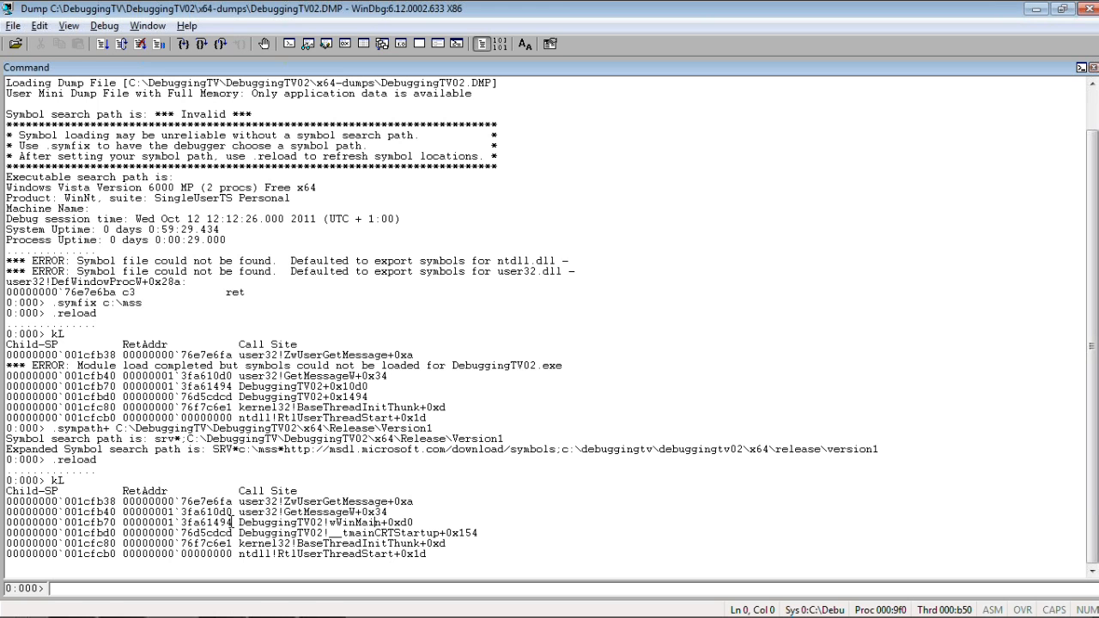
# Run ub 00000001`3fa610d0 to reveal wWinMain's GetMessageW call
pyautogui.doubleClick(180, 522)
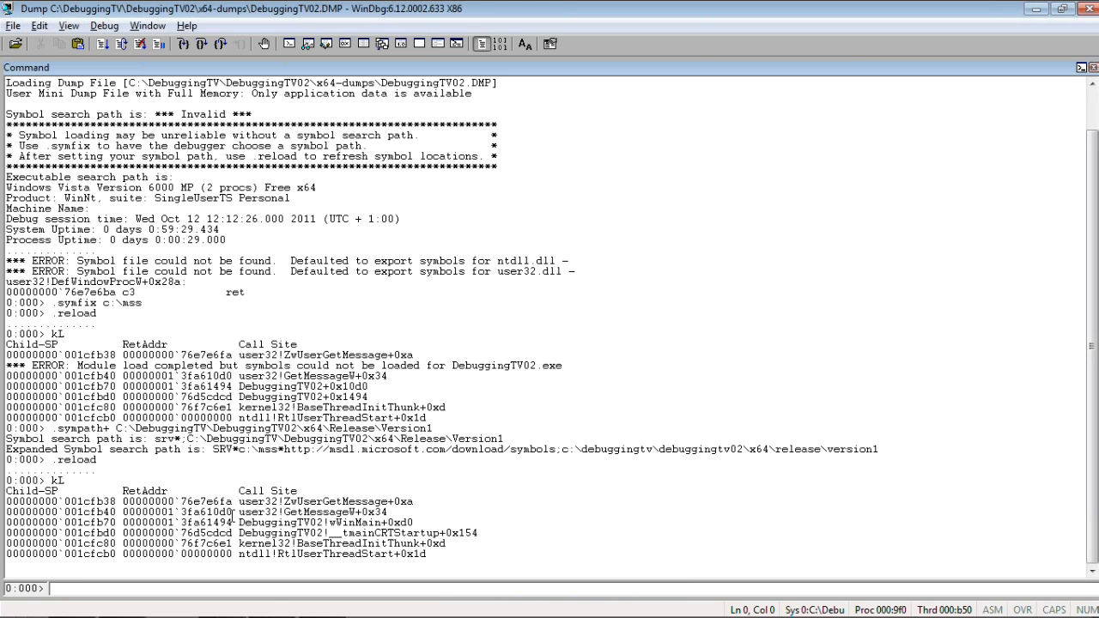
pyautogui.doubleClick(180, 511)
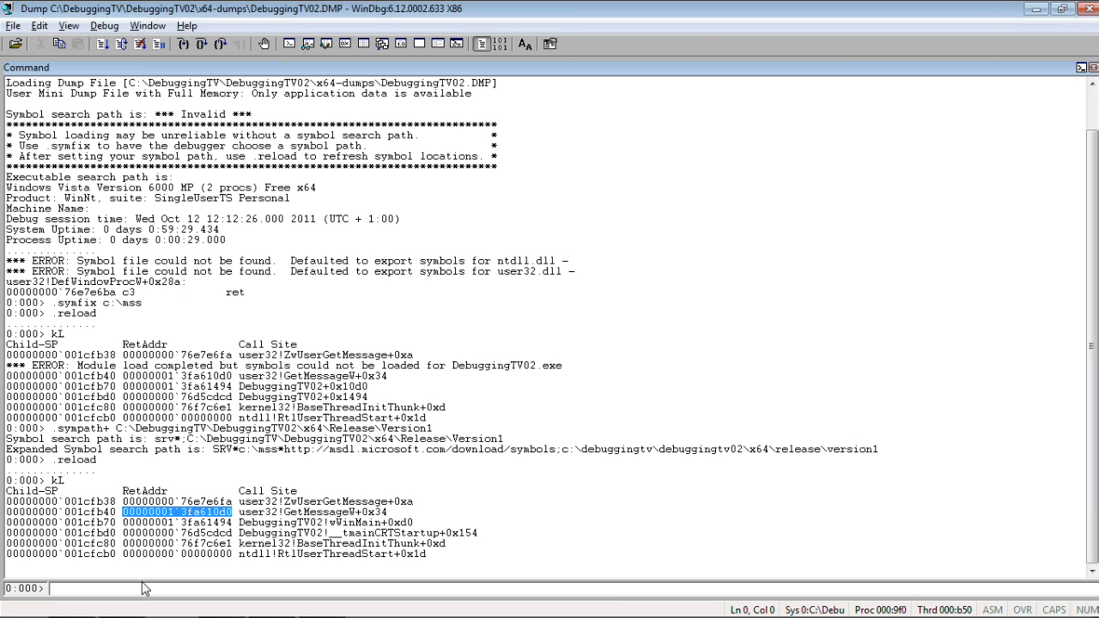
pyautogui.moveTo(158, 512)
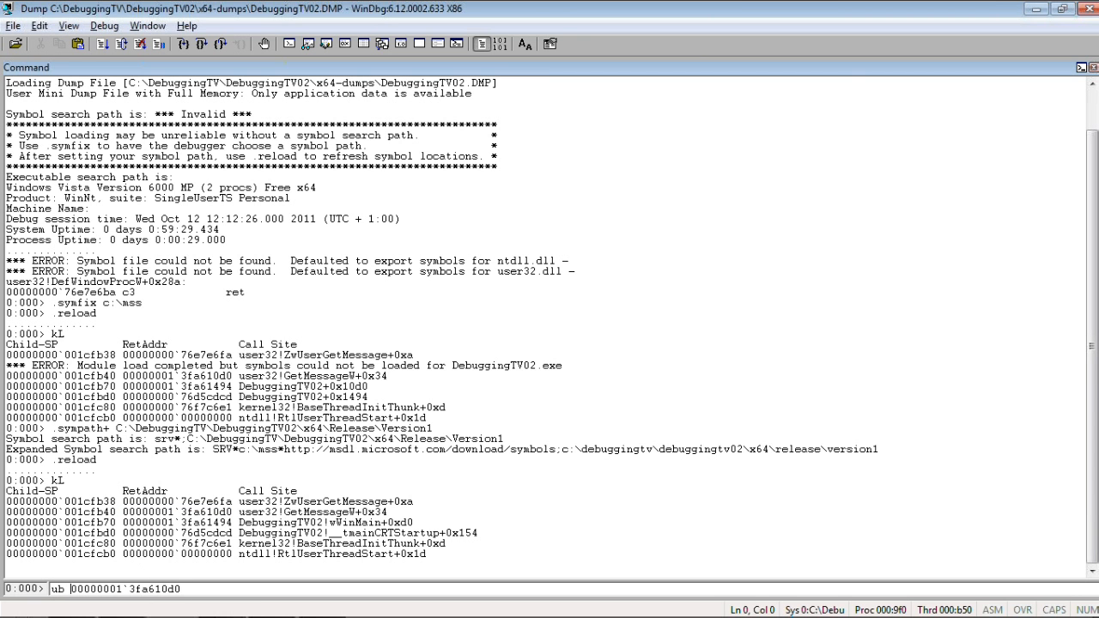
pyautogui.press('Return')
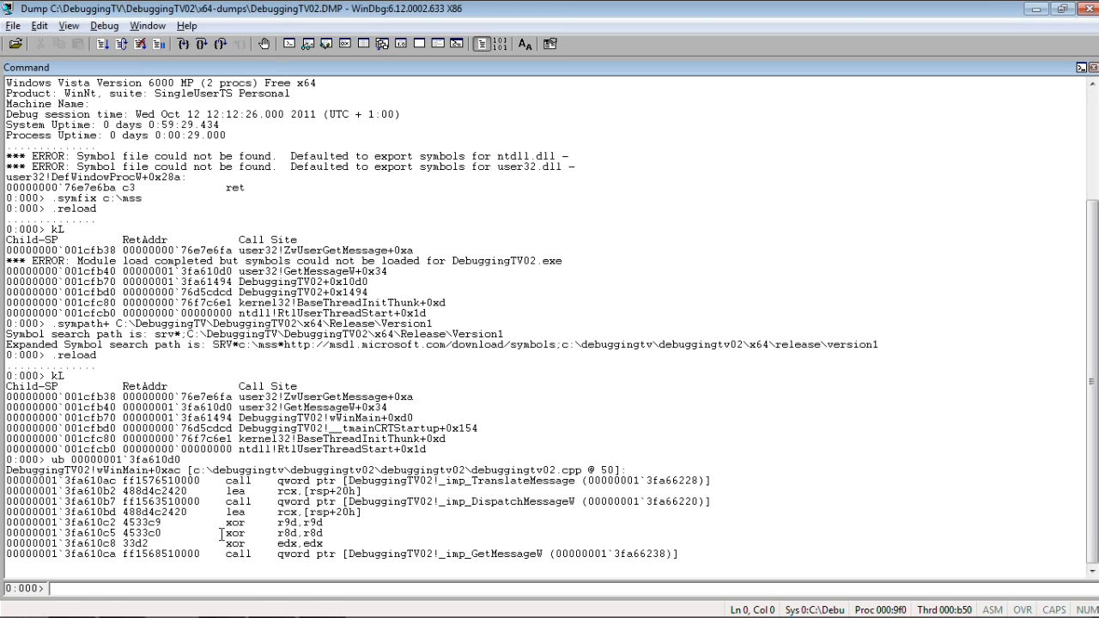
pyautogui.doubleClick(237, 554)
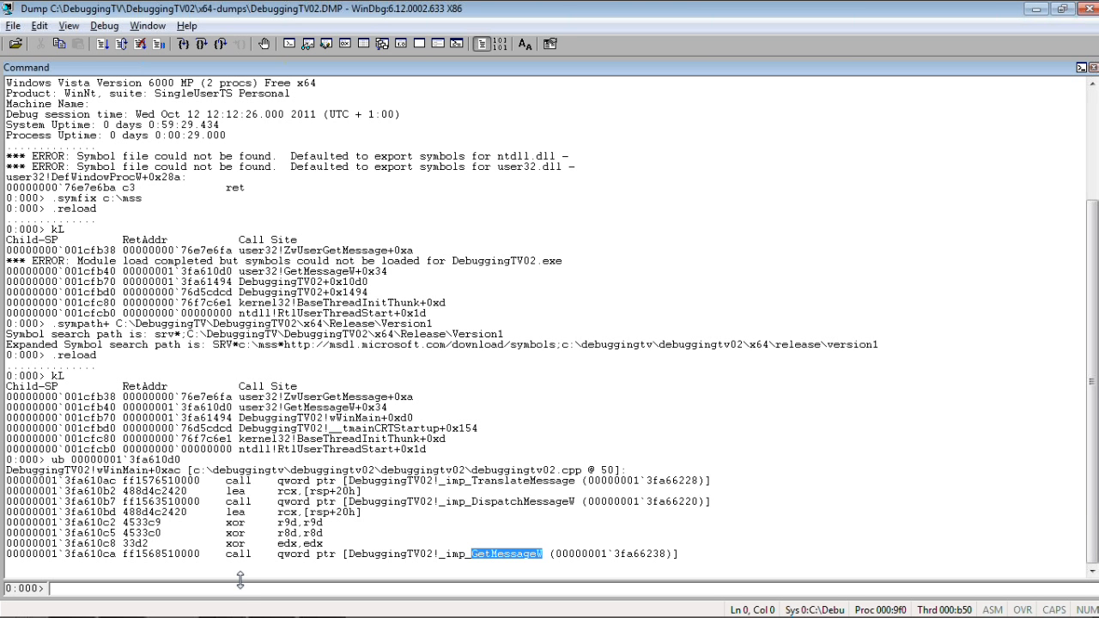
pyautogui.write('d')
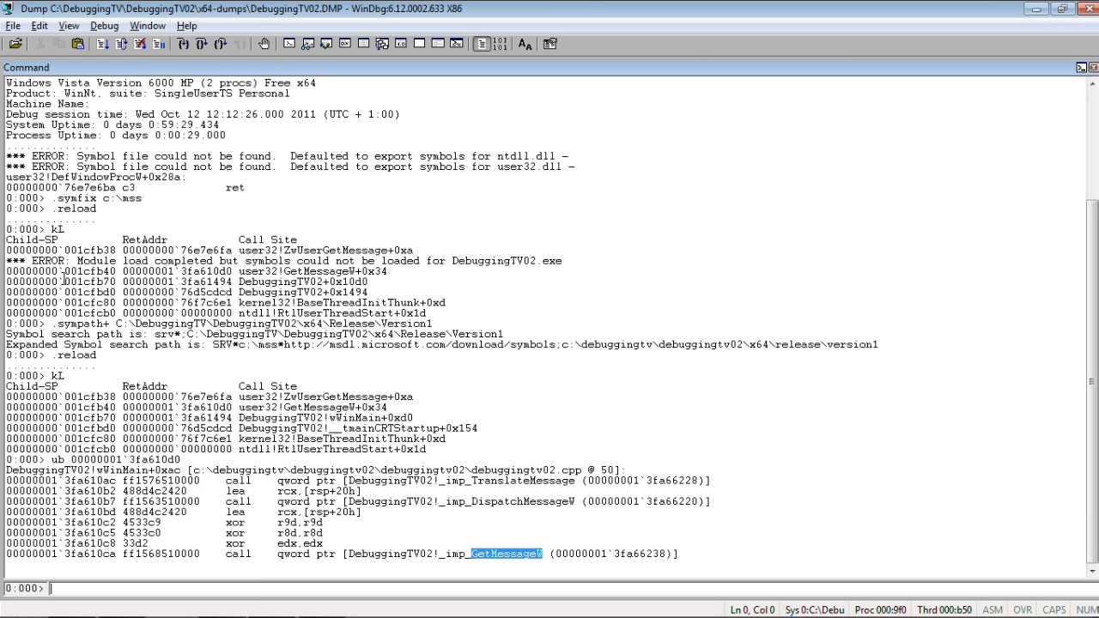
pyautogui.click(9, 9)
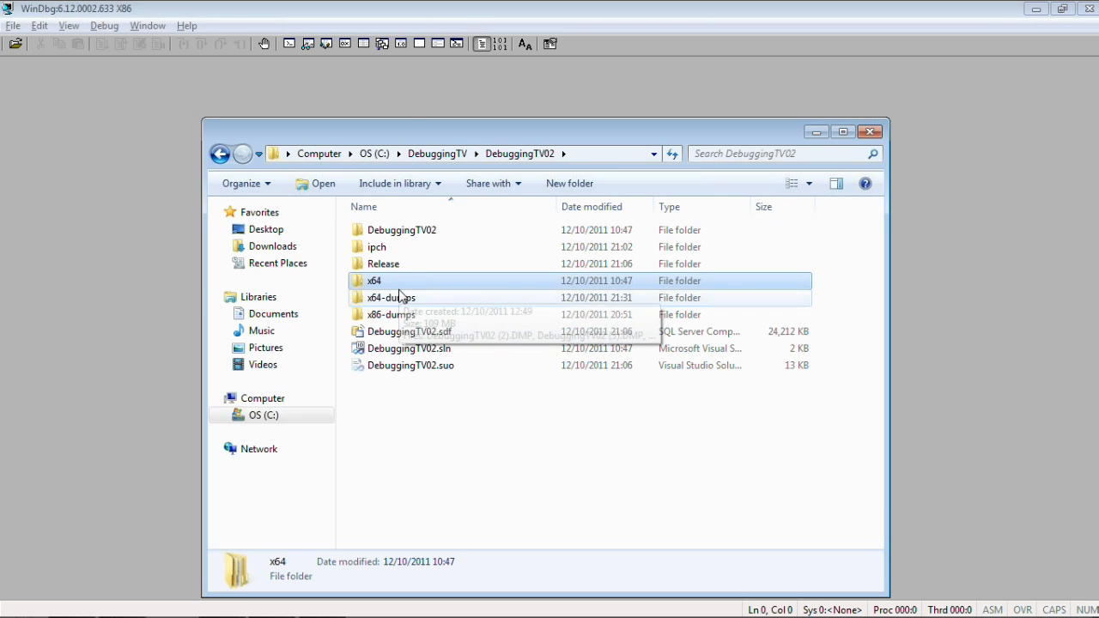
# Load DebuggingTV02 (2).DMP, maximize the Command window, and run .symfix c:\mss
pyautogui.doubleClick(392, 297)
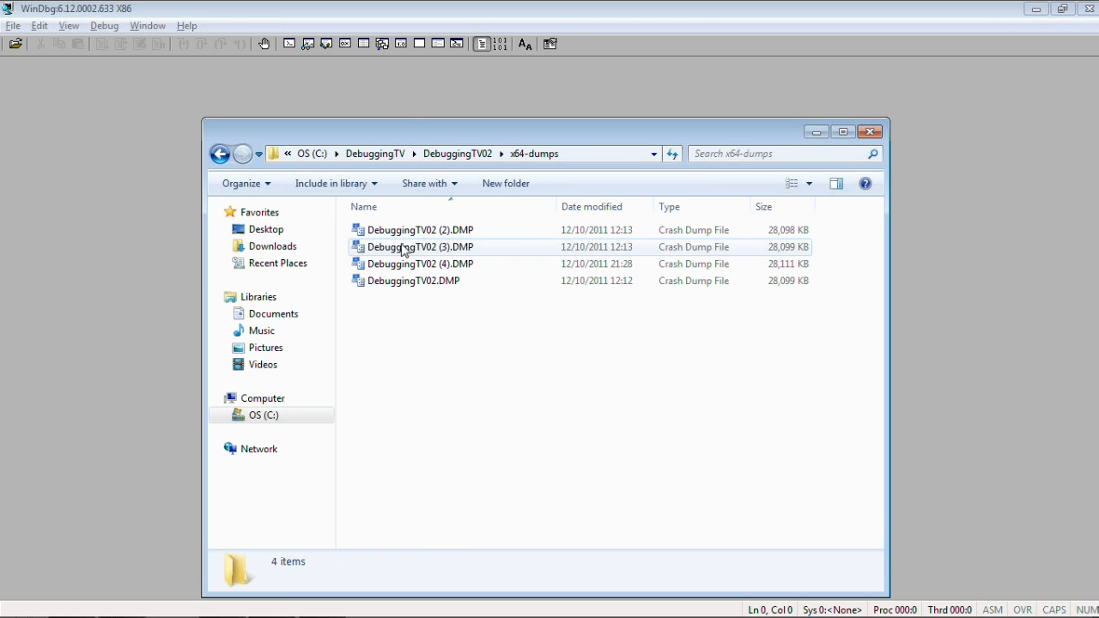
pyautogui.click(420, 230)
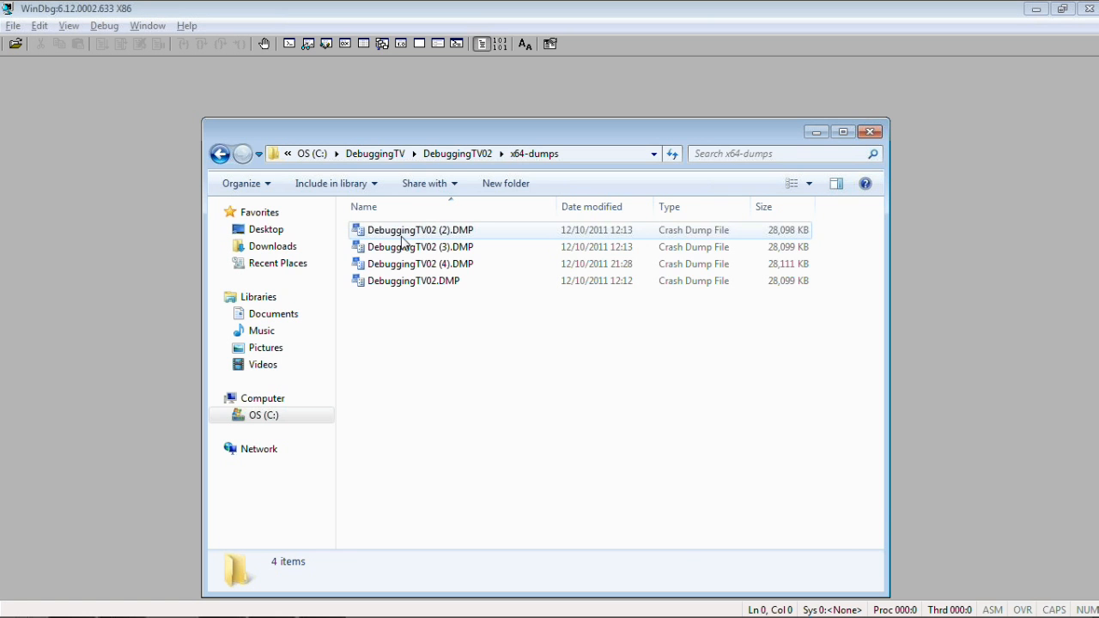
pyautogui.click(420, 229)
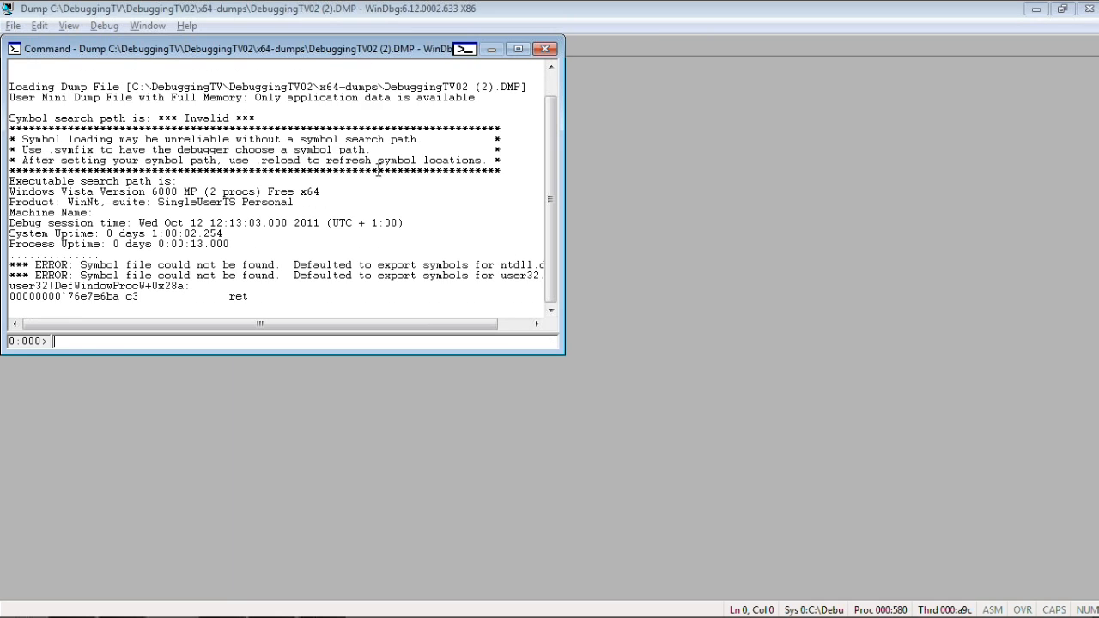
pyautogui.click(517, 49)
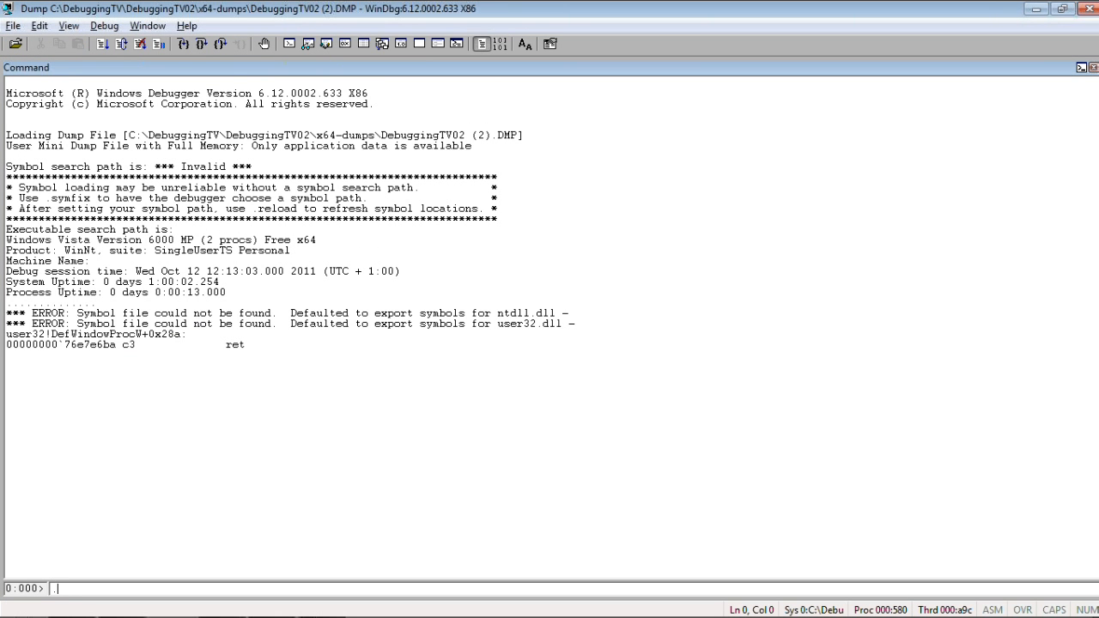
pyautogui.write('.symfix')
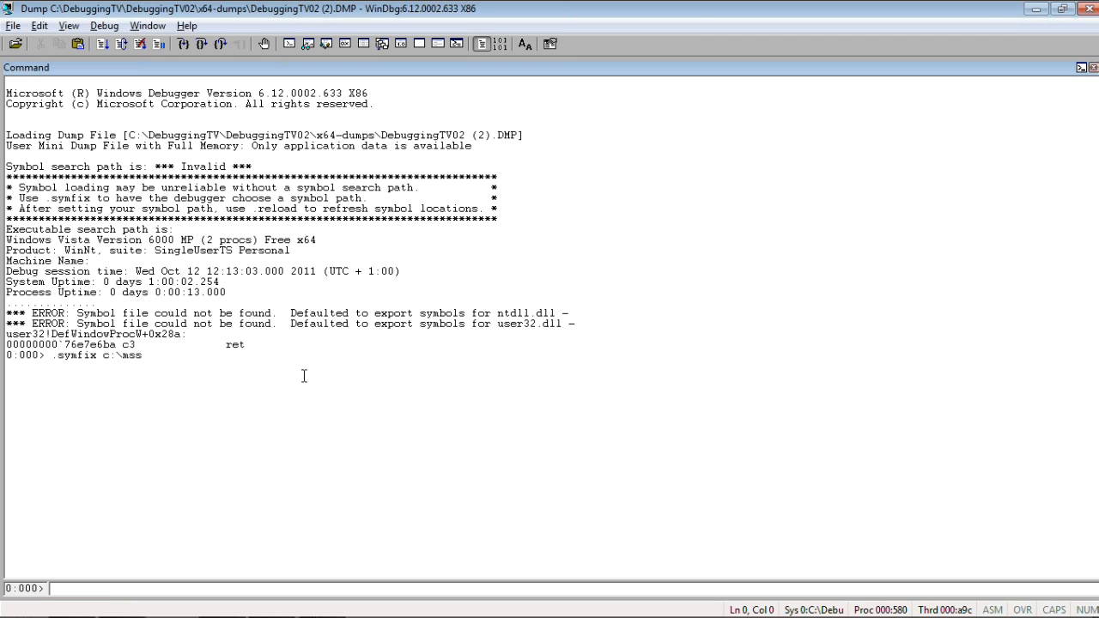
# Add x64\Release\Version1 to the symbol path and list kL, showing unresolved DebuggingTV02+0x1494
pyautogui.write('.sy')
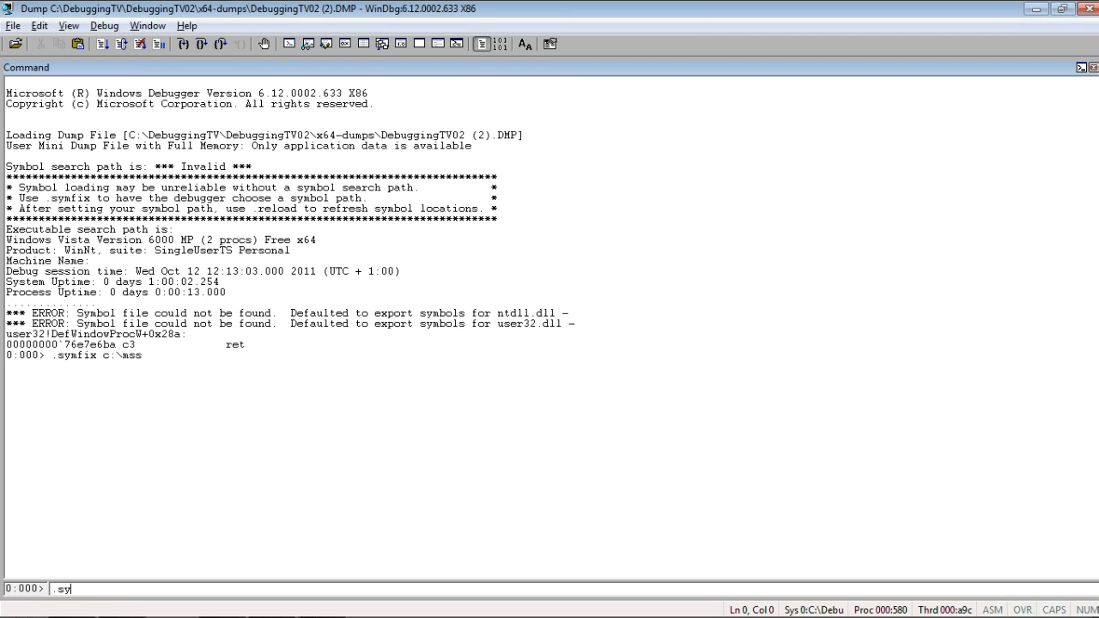
pyautogui.write('mpath')
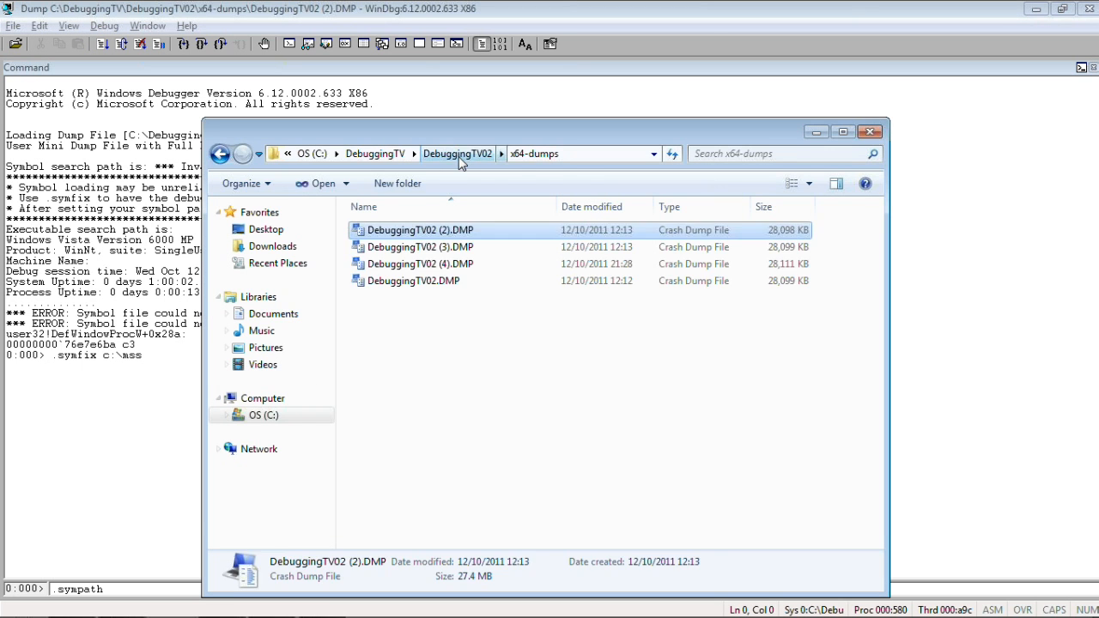
pyautogui.click(457, 153)
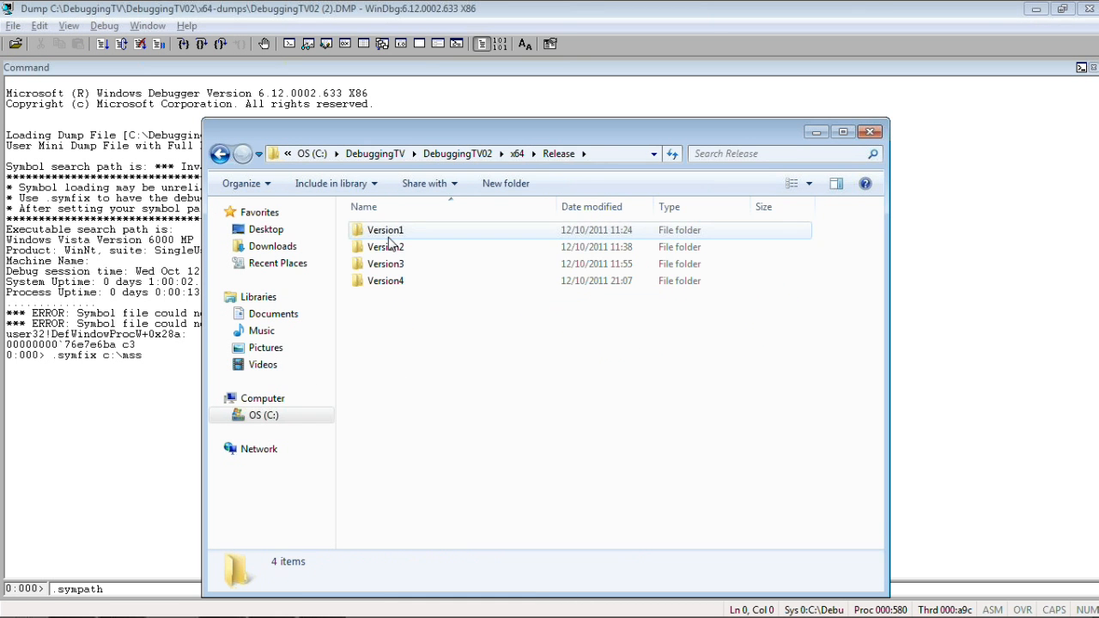
pyautogui.doubleClick(384, 229)
pyautogui.write('+ C:\\DebuggingTV\\DebuggingTV02\\x64\\Release\\Version1')
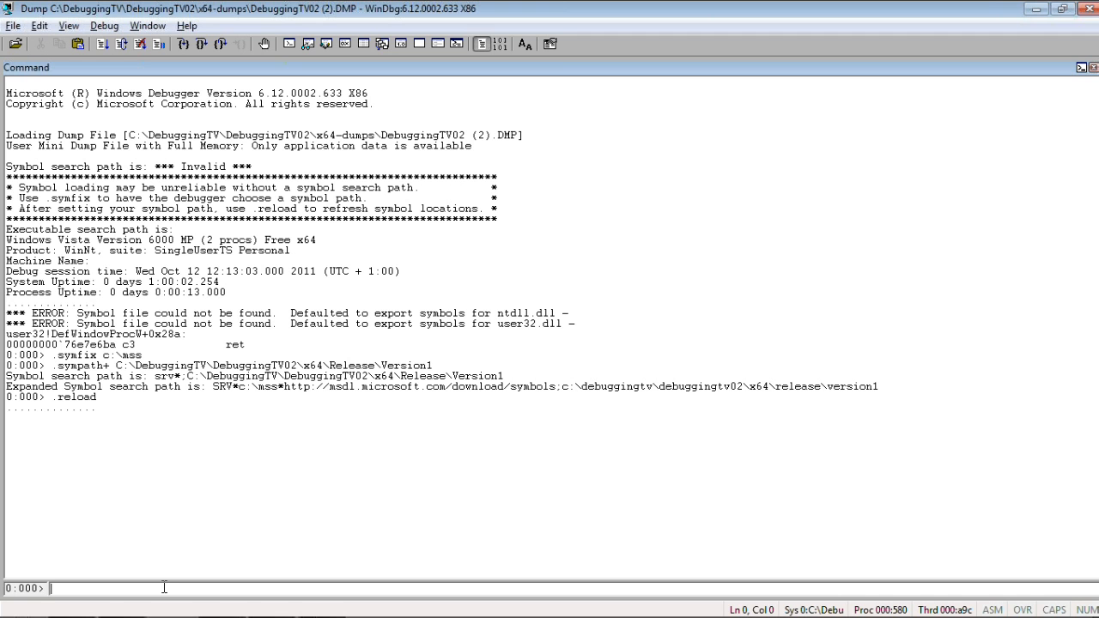
pyautogui.write('kL')
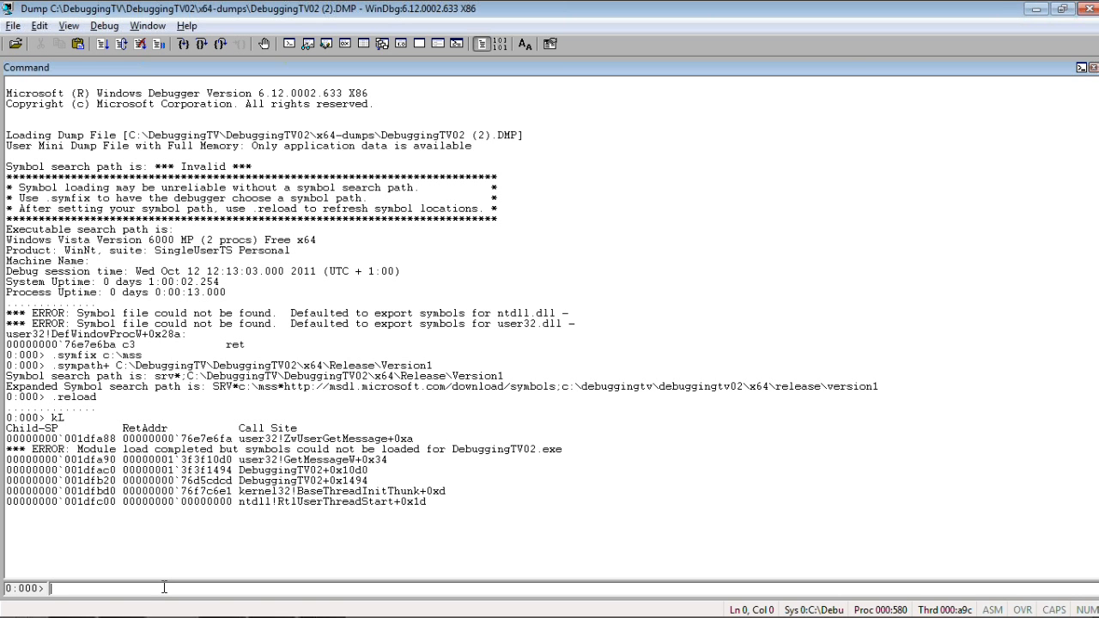
pyautogui.doubleClick(289, 470)
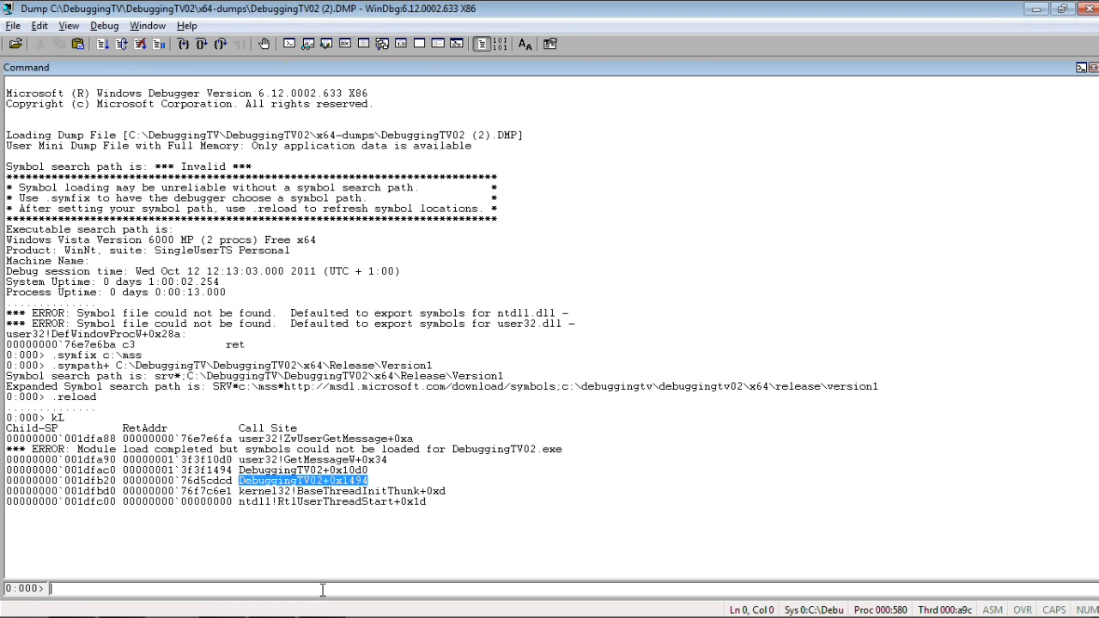
# Force-load the mismatched symbols with .reload /i /f DebuggingTV02.exe
pyautogui.write('.reload')
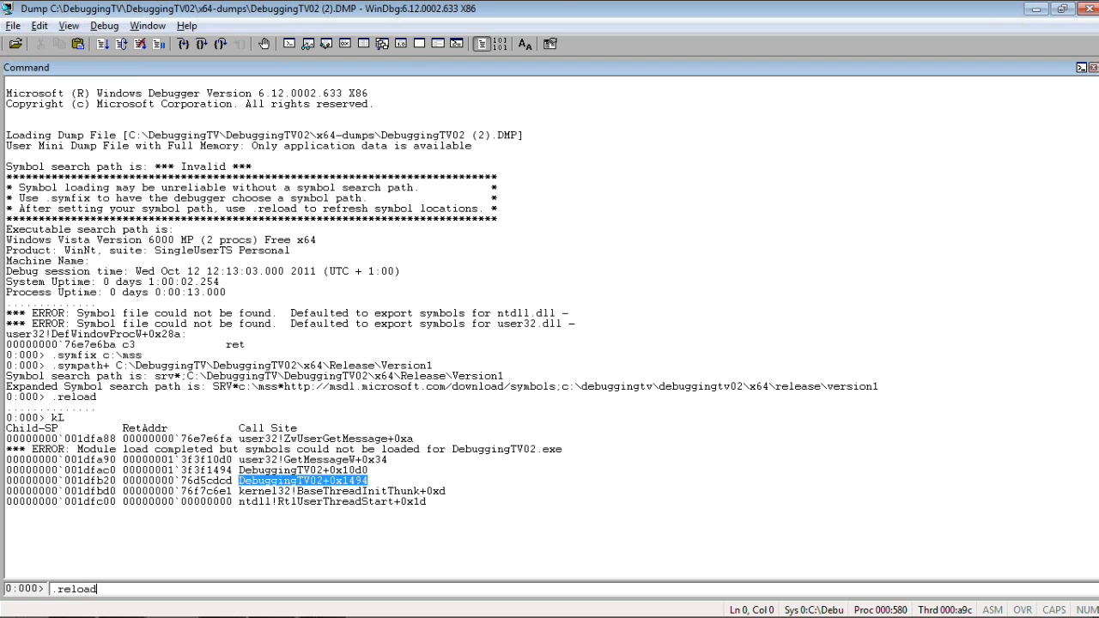
pyautogui.write('/i /')
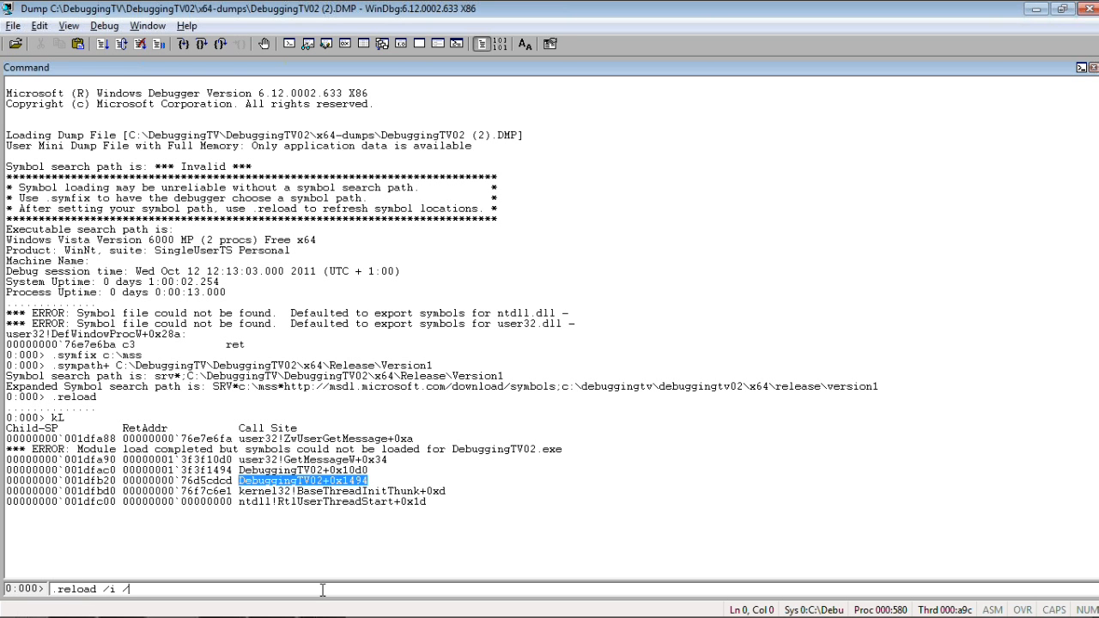
pyautogui.write('f')
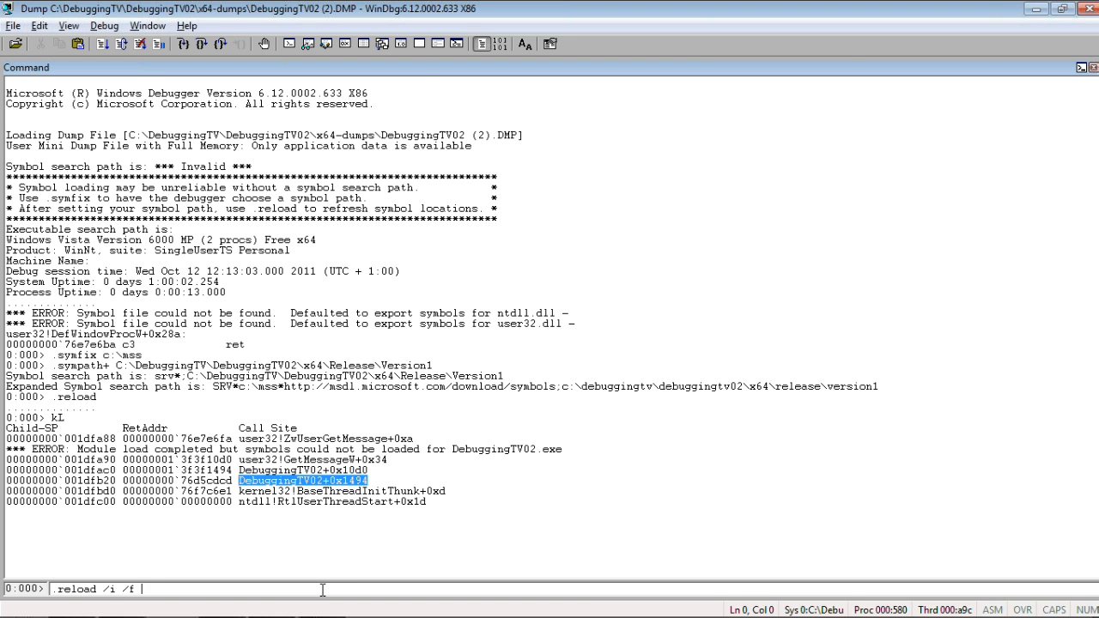
pyautogui.write('De')
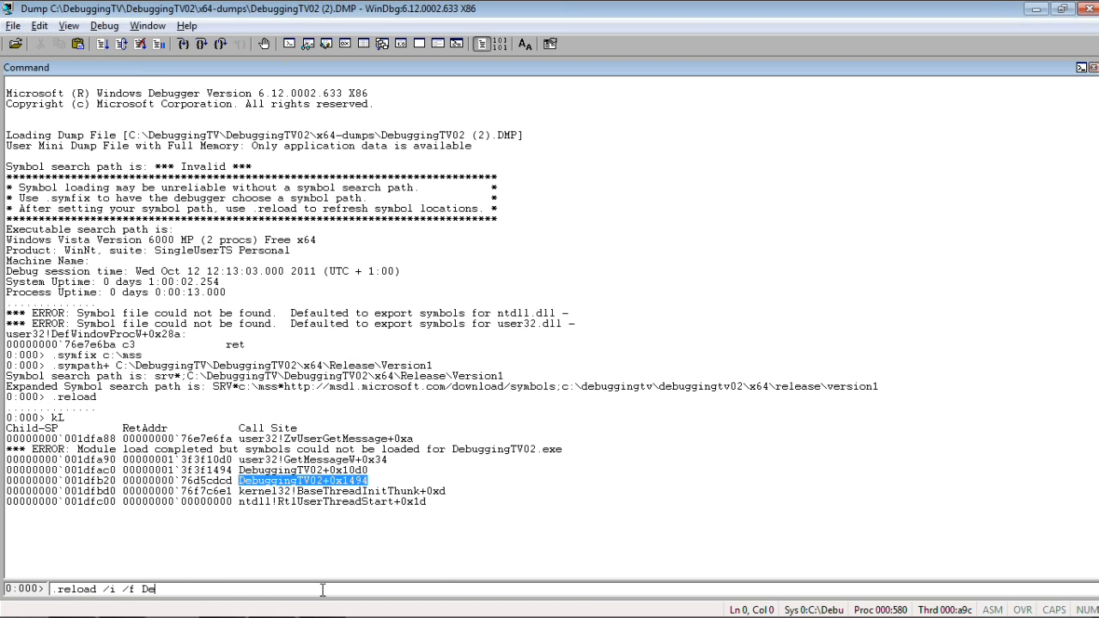
pyautogui.write('bugger')
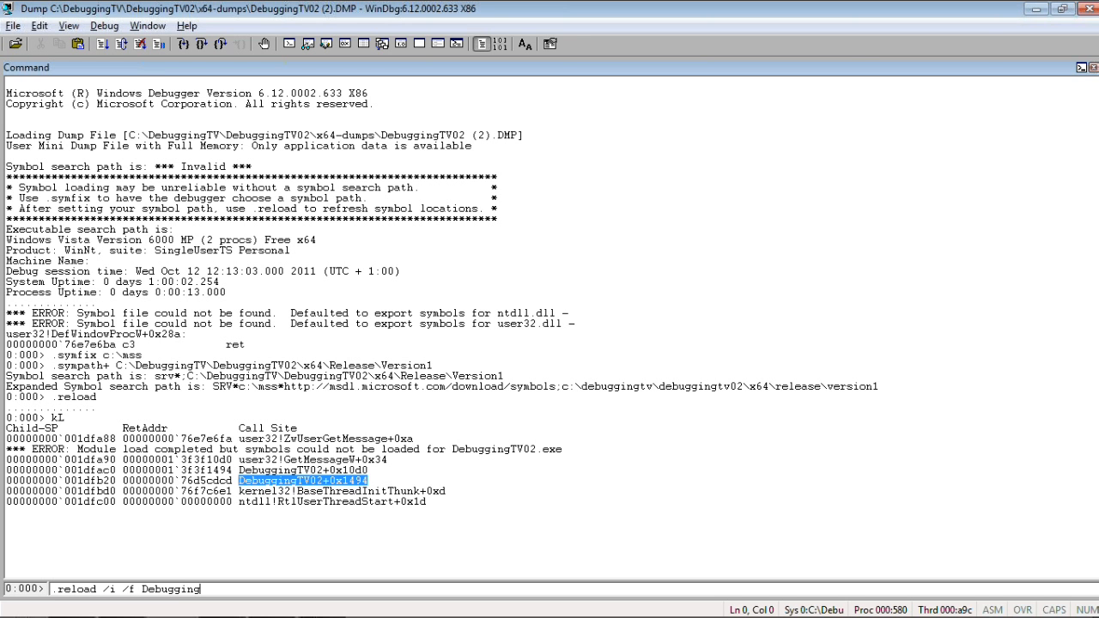
pyautogui.write('TV')
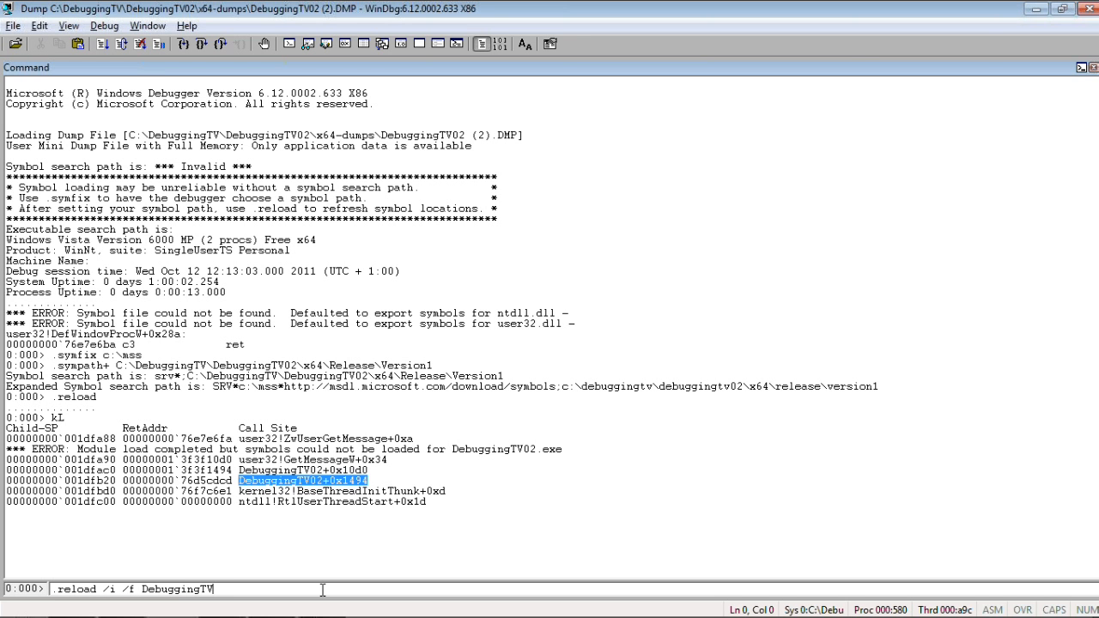
pyautogui.write('02')
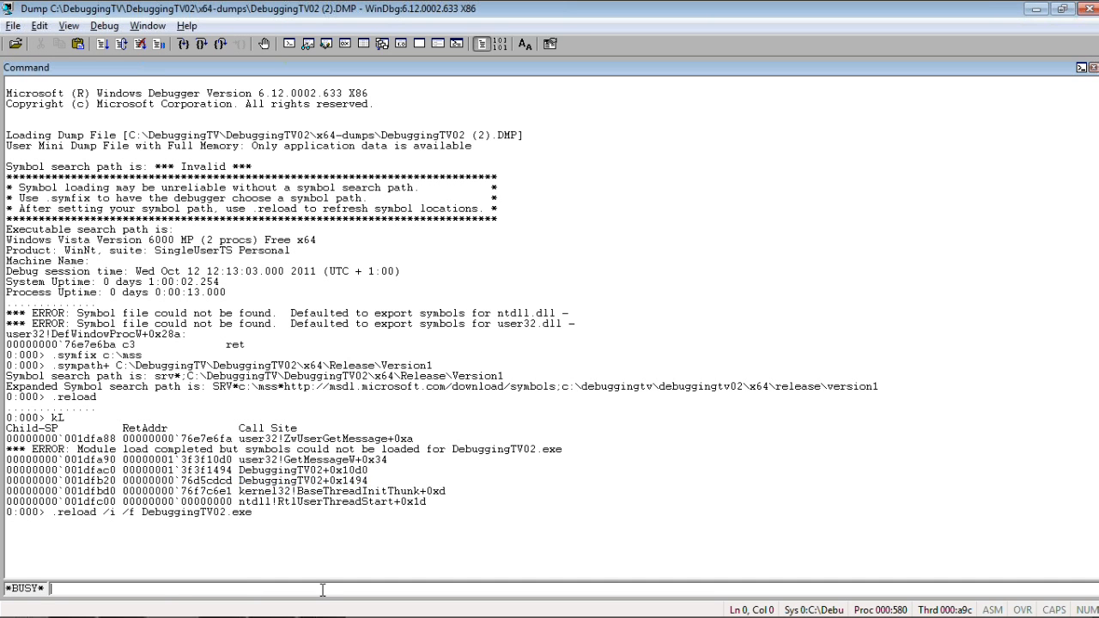
# List the stack with kL and highlight the DebuggingTV02!wWinMain+0xd0 frame
pyautogui.write('kI')
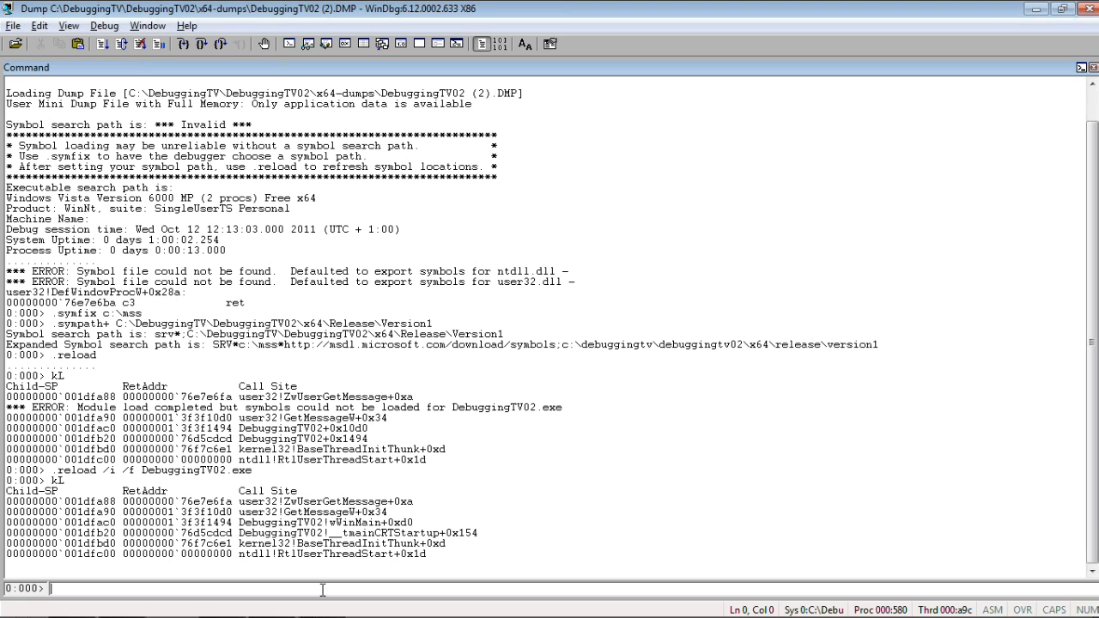
pyautogui.click(242, 522)
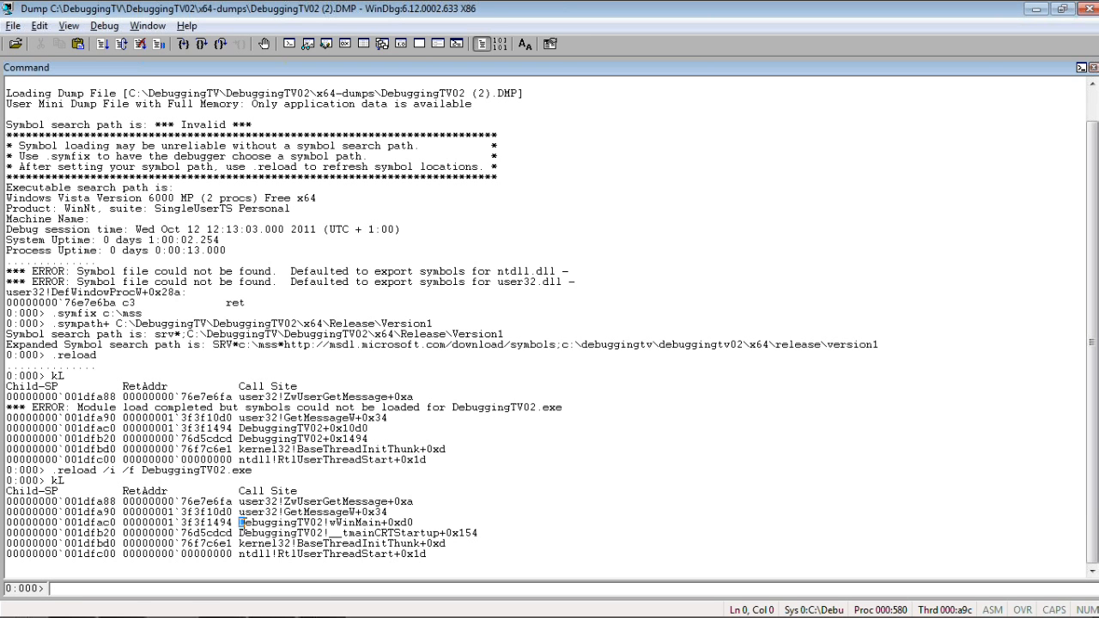
pyautogui.doubleClick(324, 522)
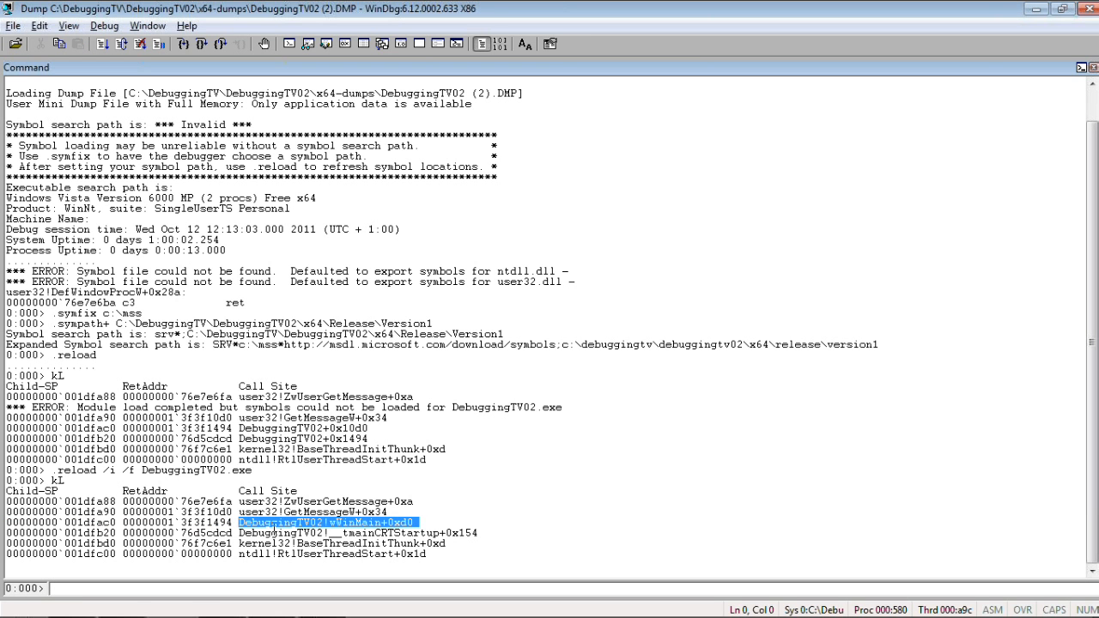
pyautogui.click(330, 533)
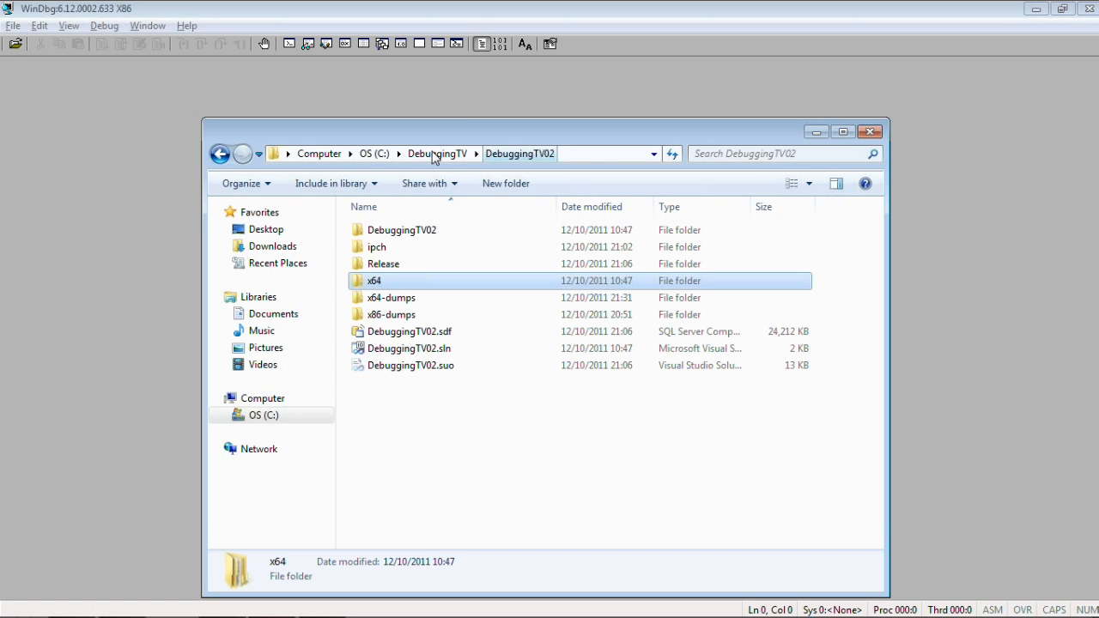
# Browse to the x86-dumps folder and open DebuggingTV02 (4).DMP in WinDbg
pyautogui.doubleClick(384, 263)
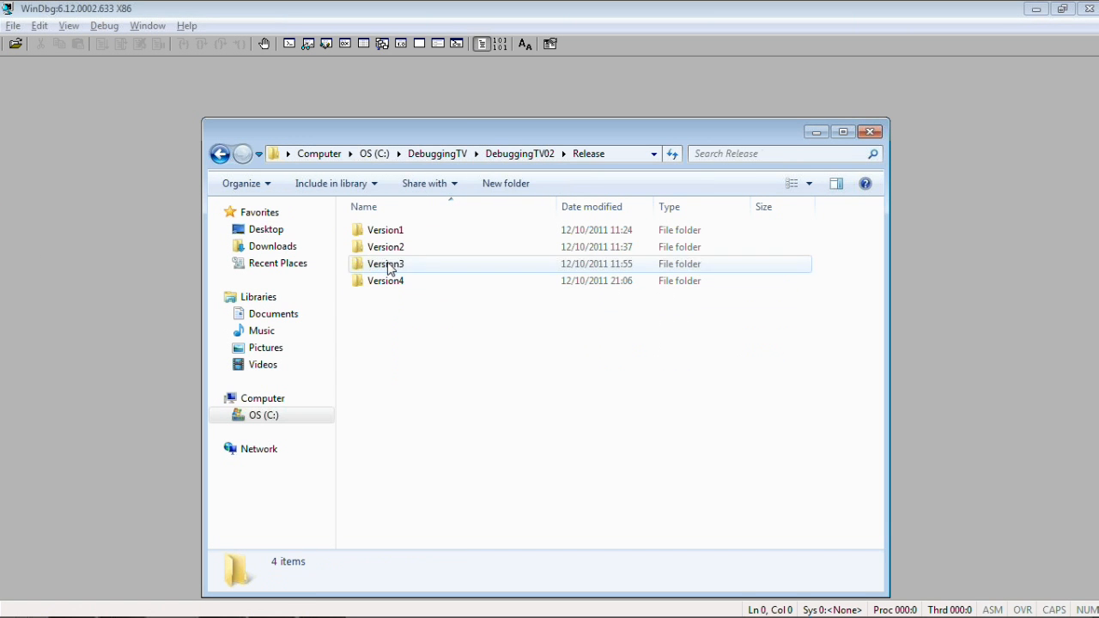
pyautogui.doubleClick(385, 280)
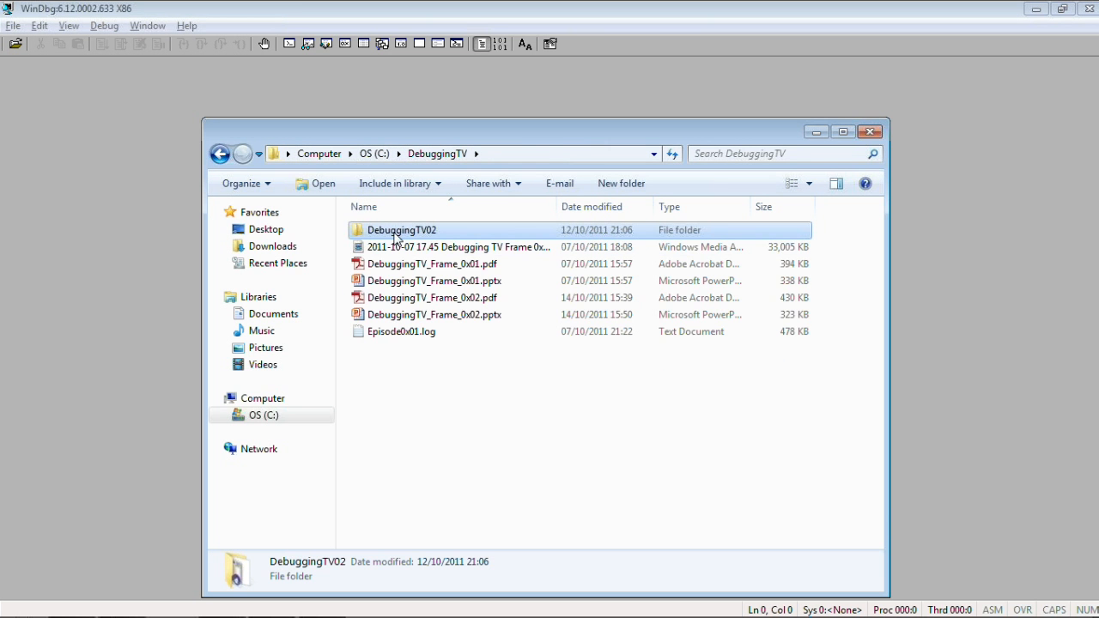
pyautogui.doubleClick(402, 230)
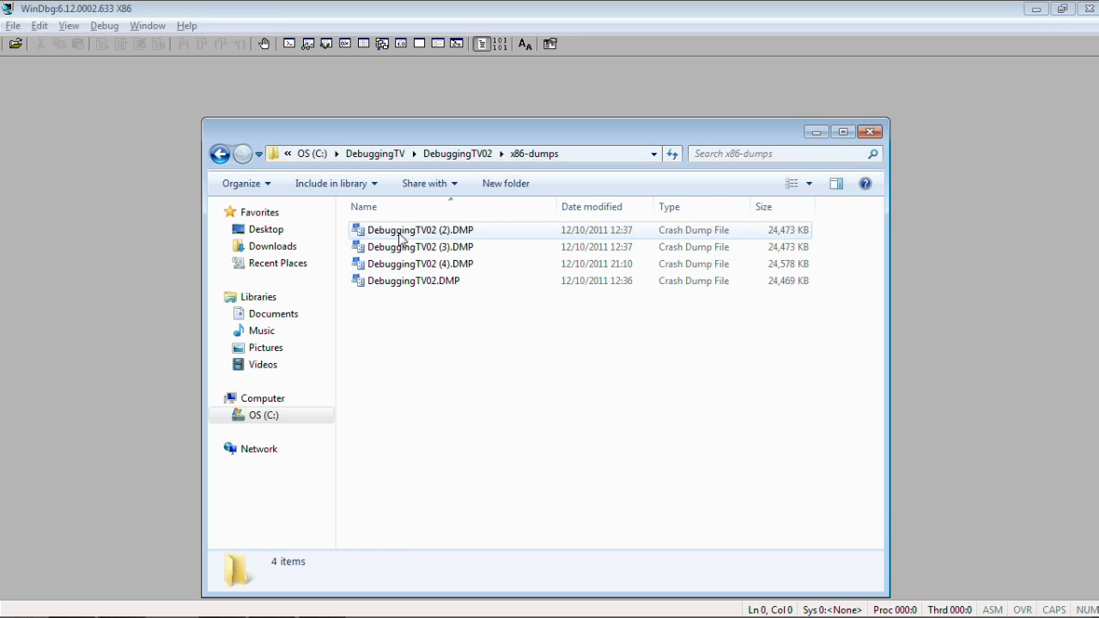
pyautogui.click(419, 263)
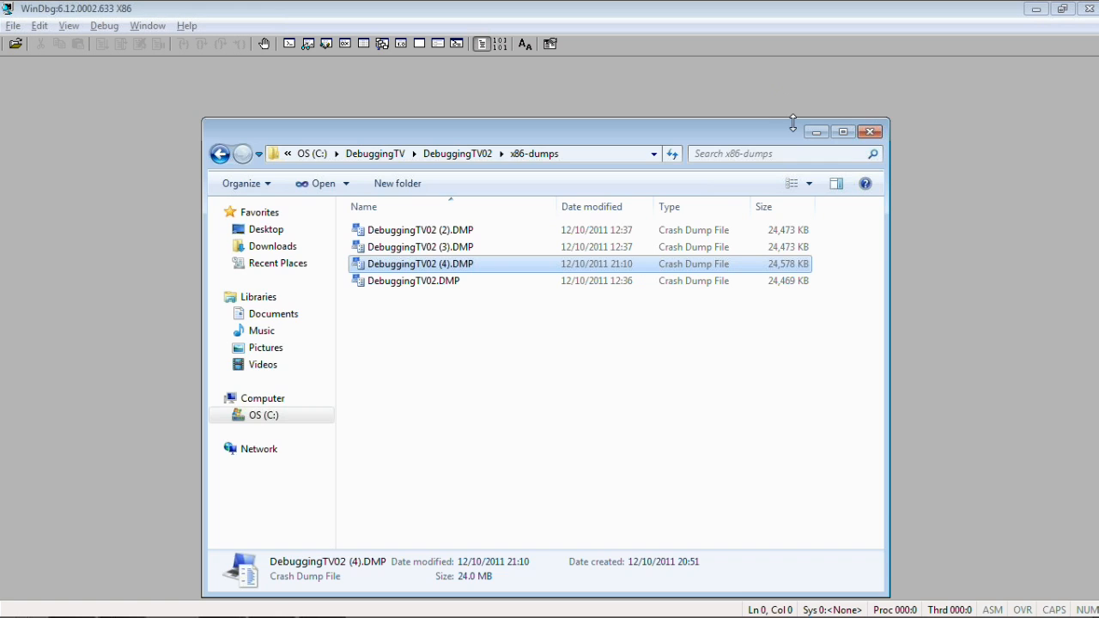
pyautogui.doubleClick(413, 264)
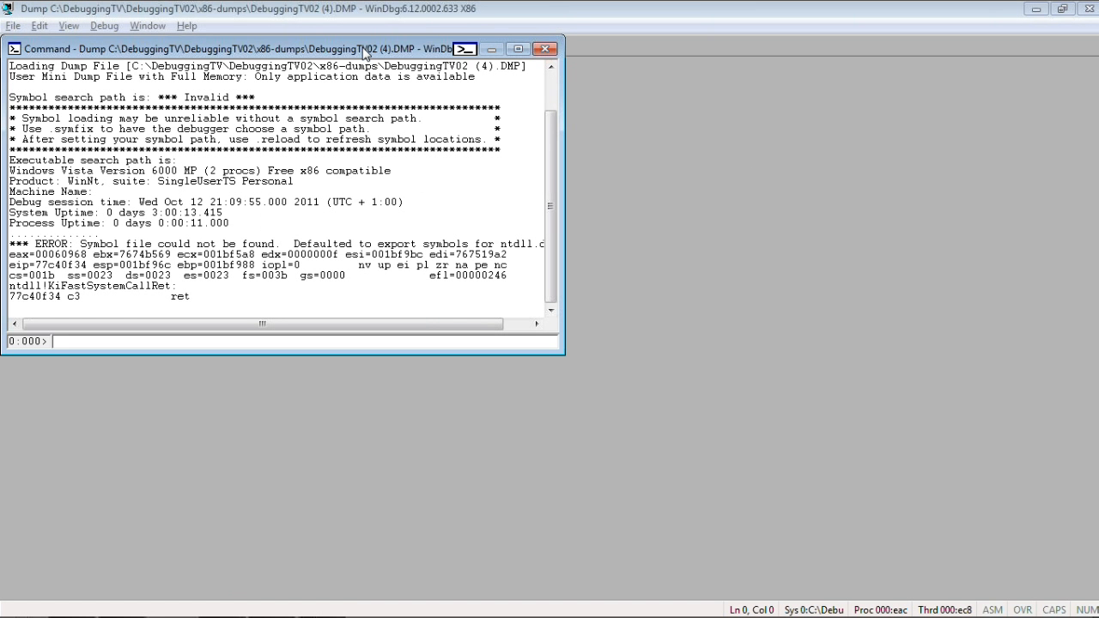
# Maximize the Command window, run .symfix c:\mss, and start typing .sympath+
pyautogui.click(518, 49)
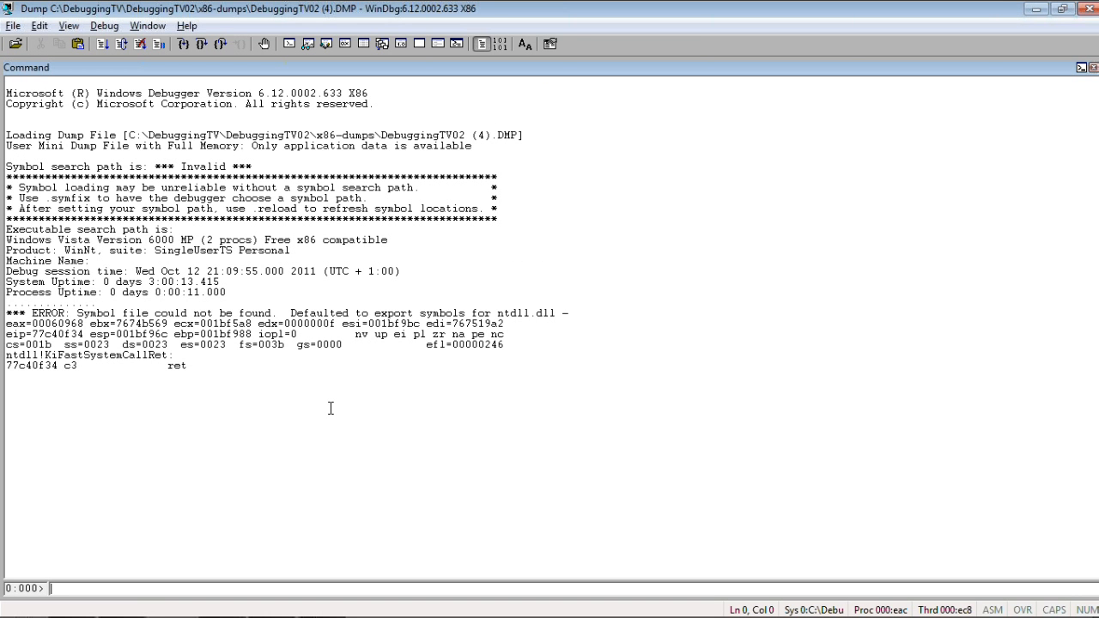
pyautogui.moveTo(334, 382)
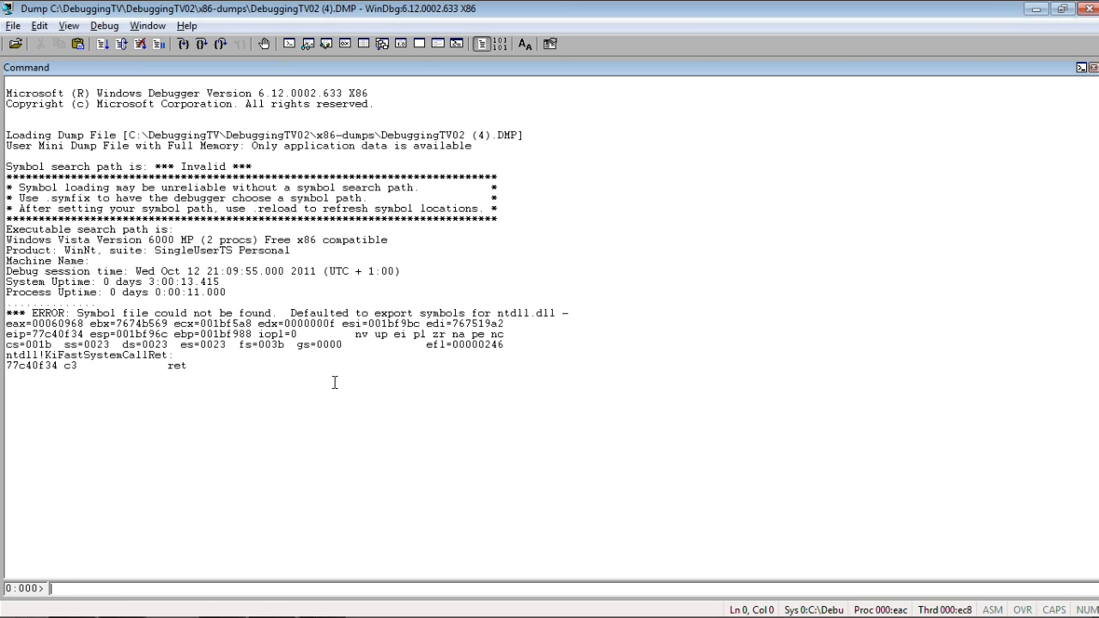
pyautogui.write('.symfix')
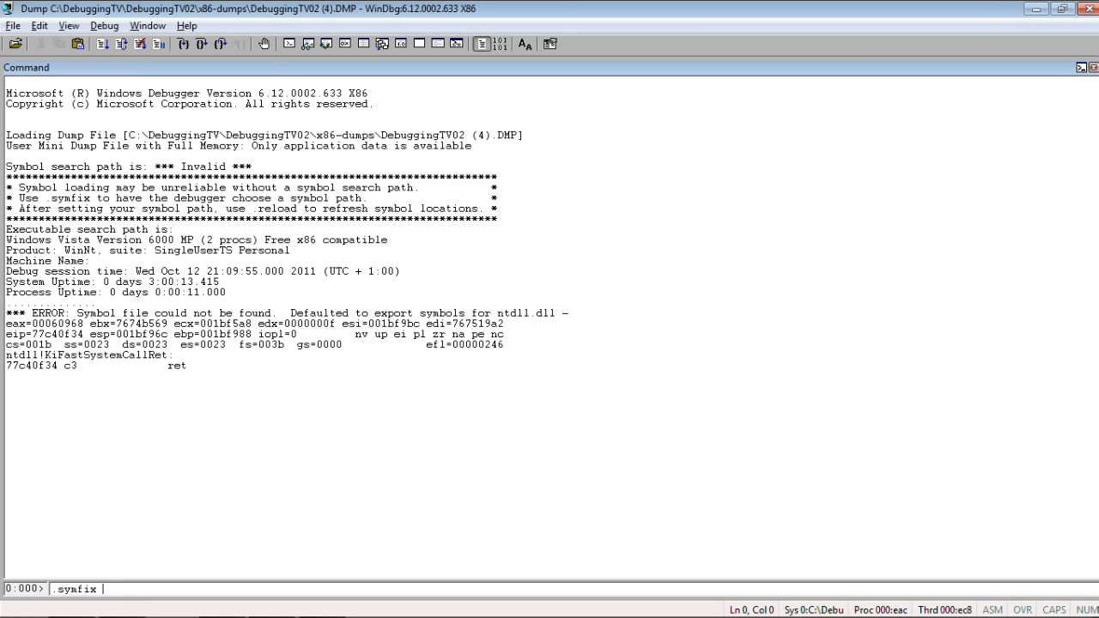
pyautogui.write('c:\\ms')
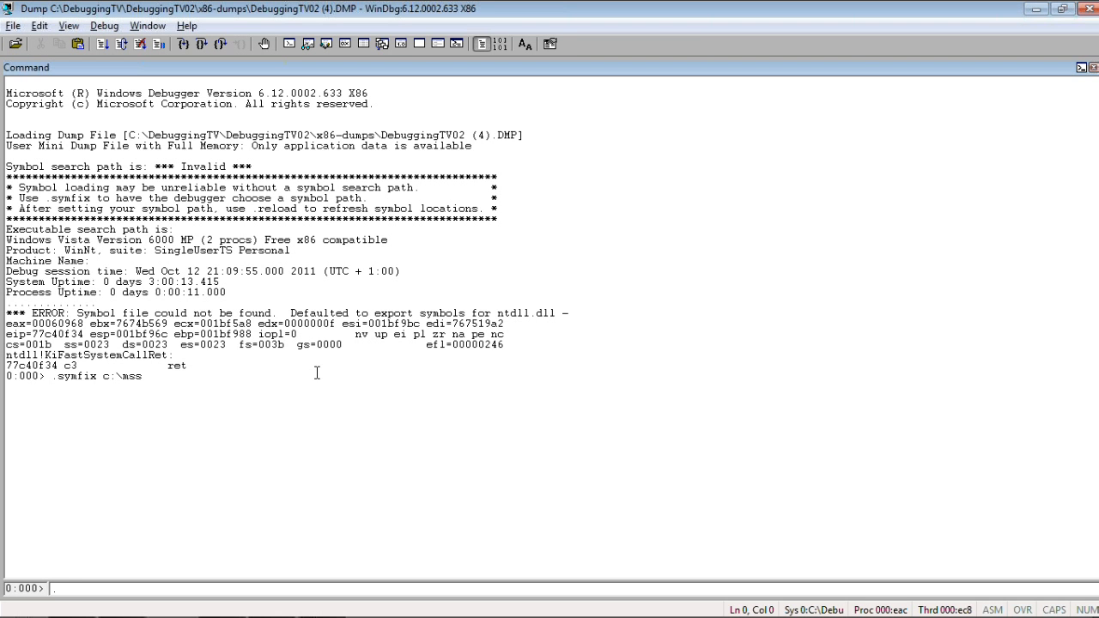
pyautogui.write('.sym')
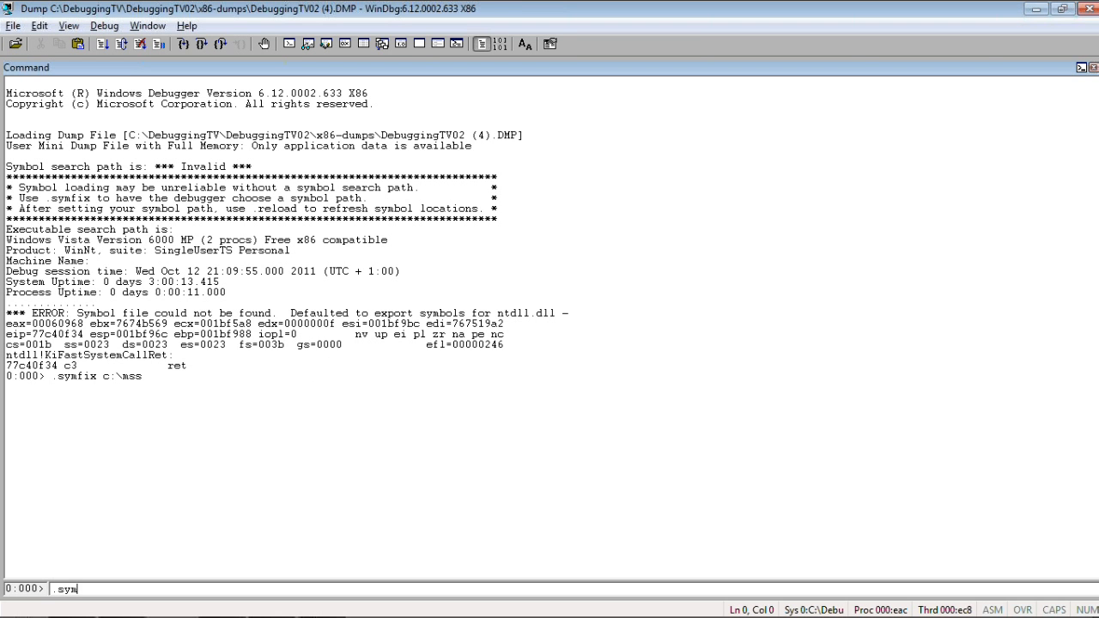
pyautogui.write('path+')
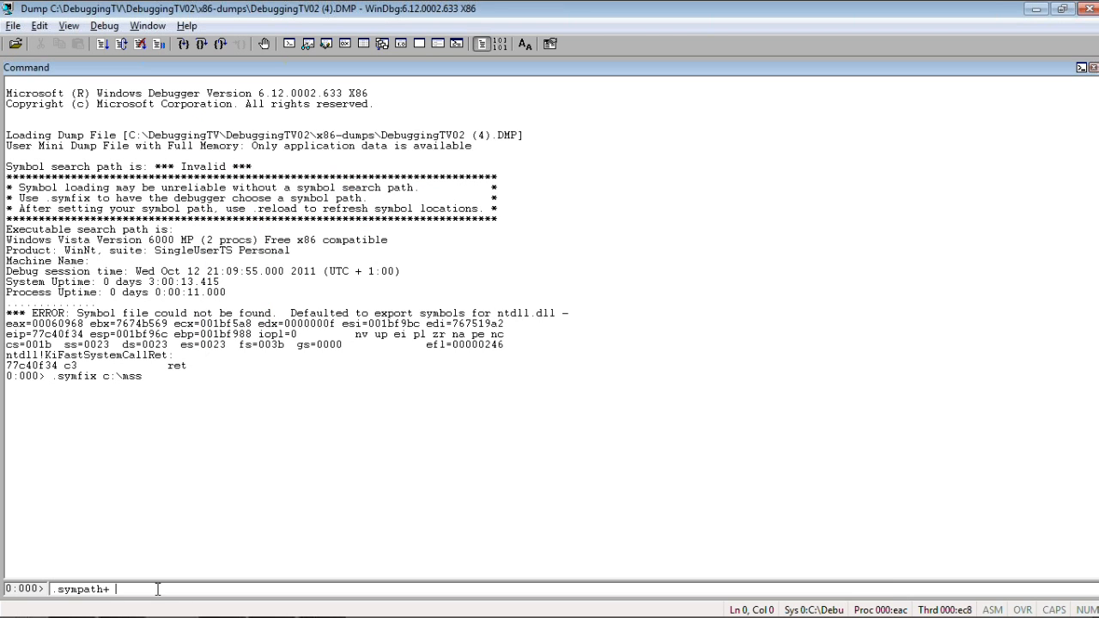
# Add C:\DebuggingTV\DebuggingTV02\Release\Version1 to the path and run .reload /i /f DebuggingTV02.exe
pyautogui.write('C:\\DebuggingTV\\DebuggingTV02\\Release\\Version1')
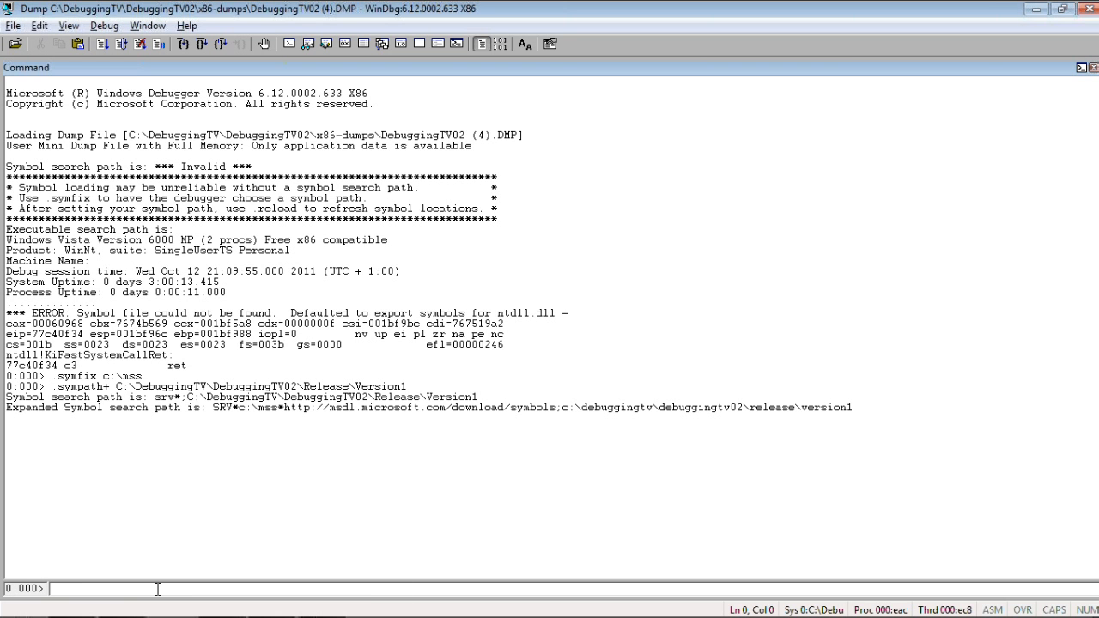
pyautogui.write('.')
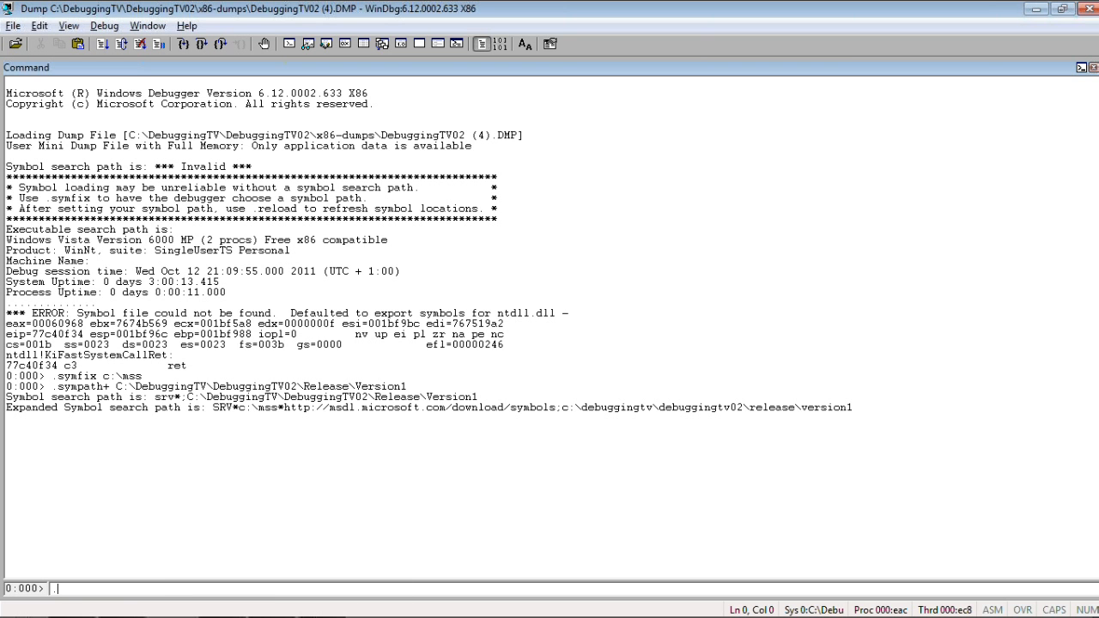
pyautogui.write('reload')
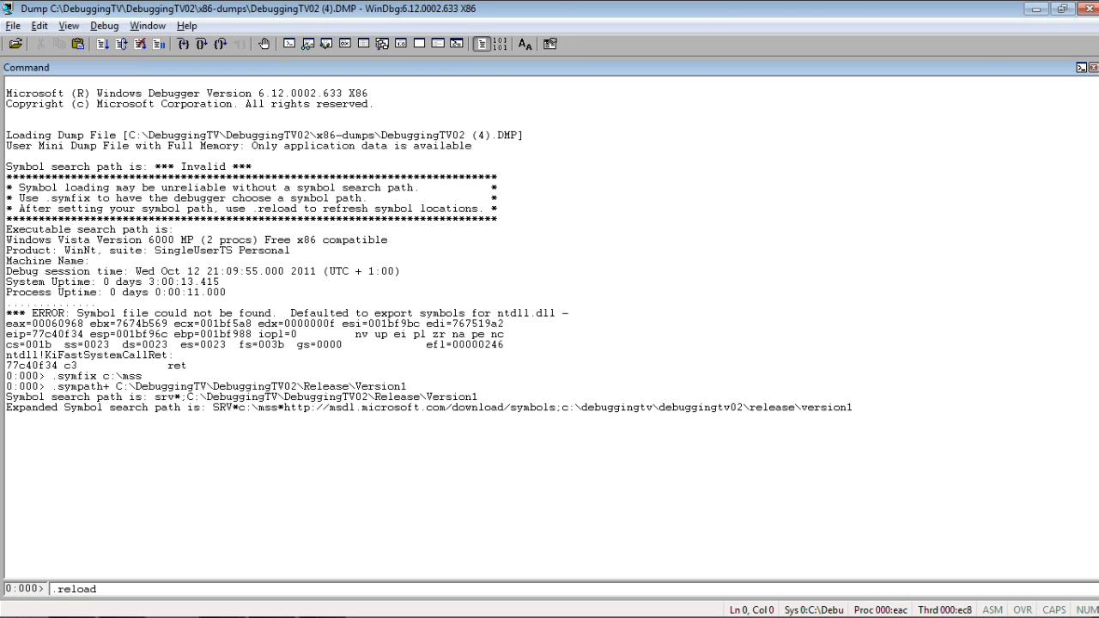
pyautogui.write('/i')
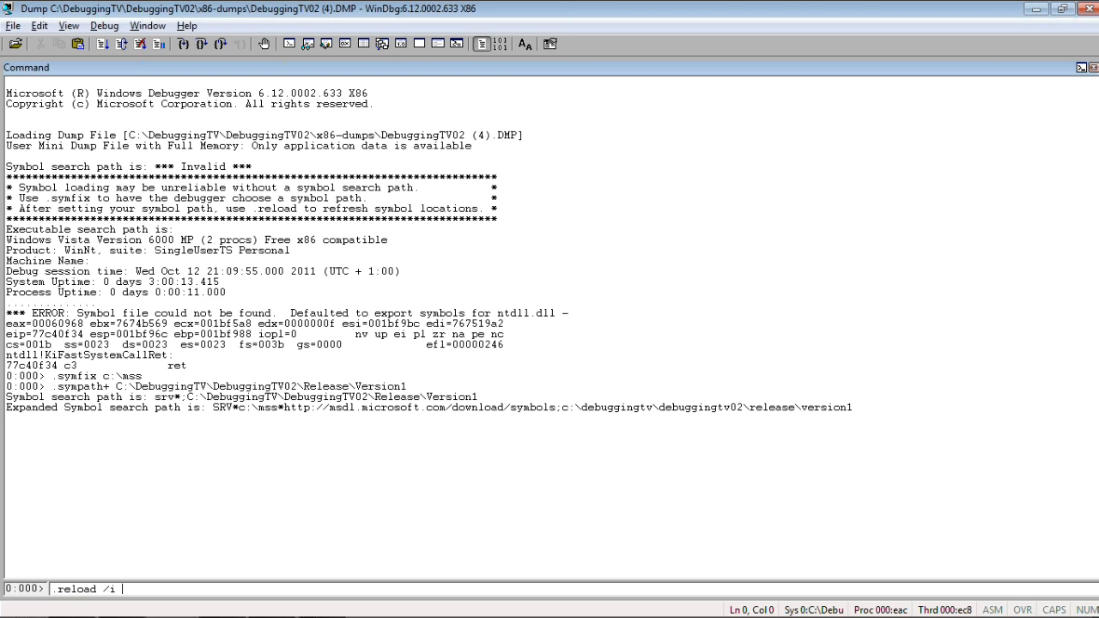
pyautogui.write('/f Debu')
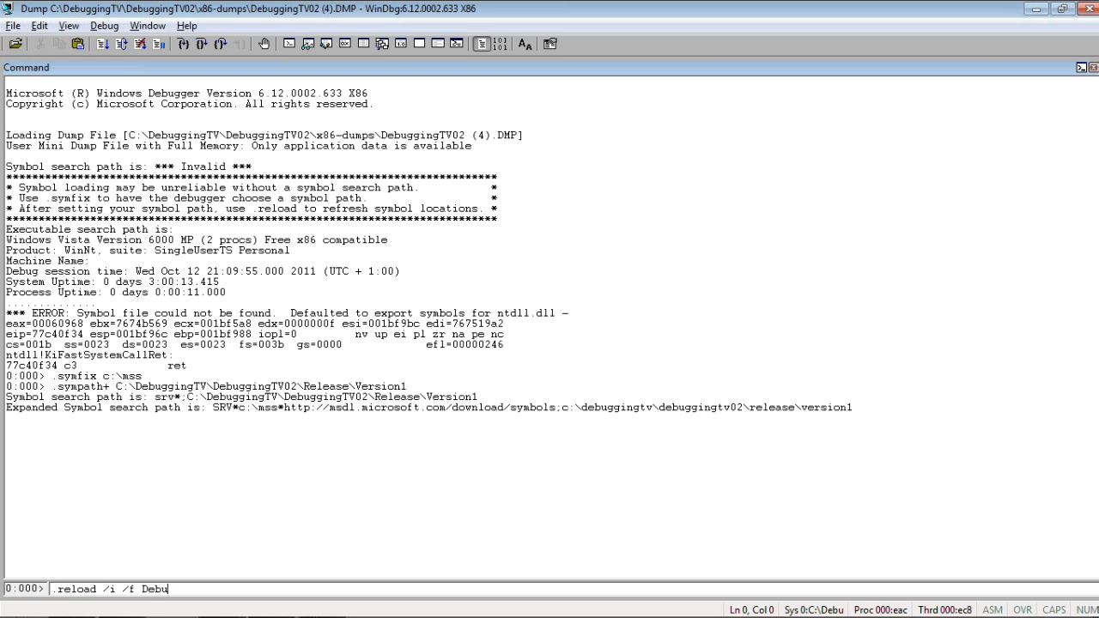
pyautogui.write('uuingTV')
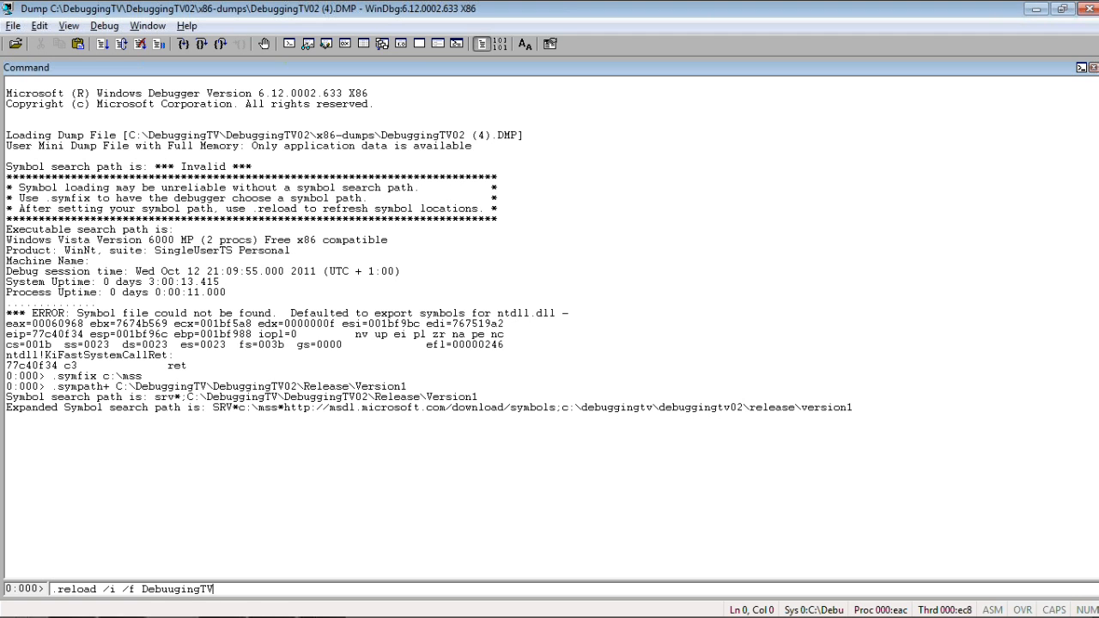
pyautogui.write('02')
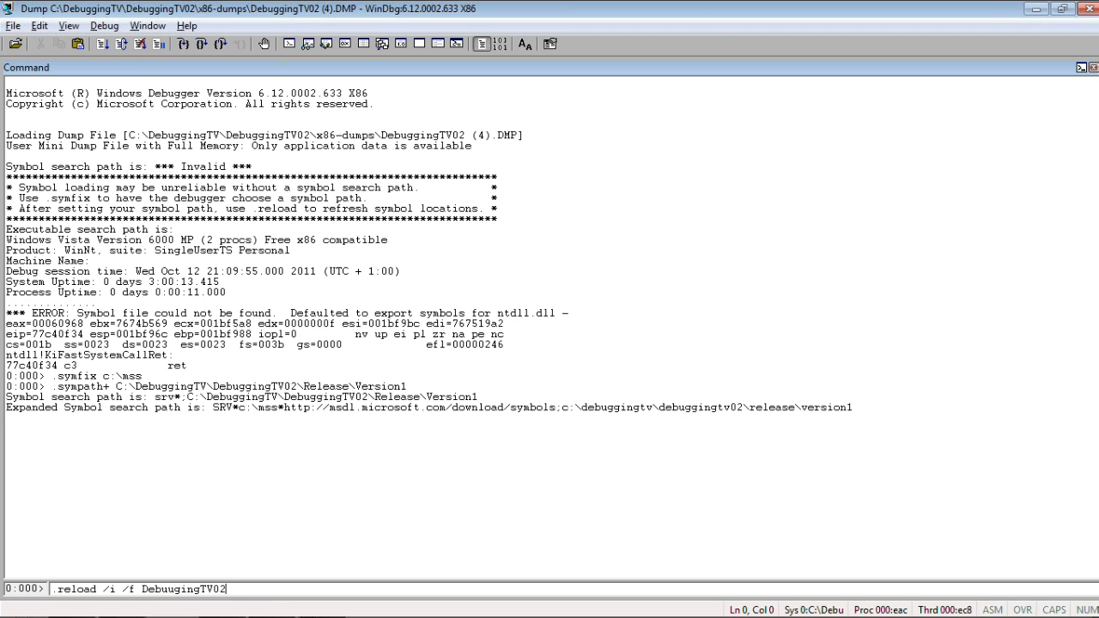
pyautogui.write('.exe')
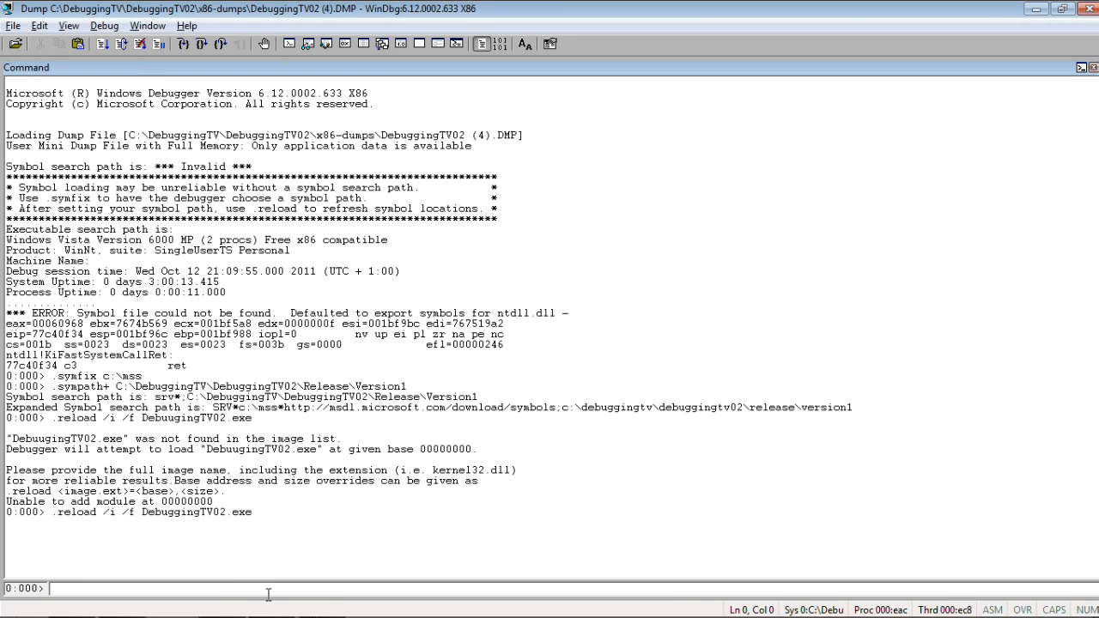
# List the stack with kL, then run ub 031f0197, which finds no valid previous instruction
pyautogui.write('kI')
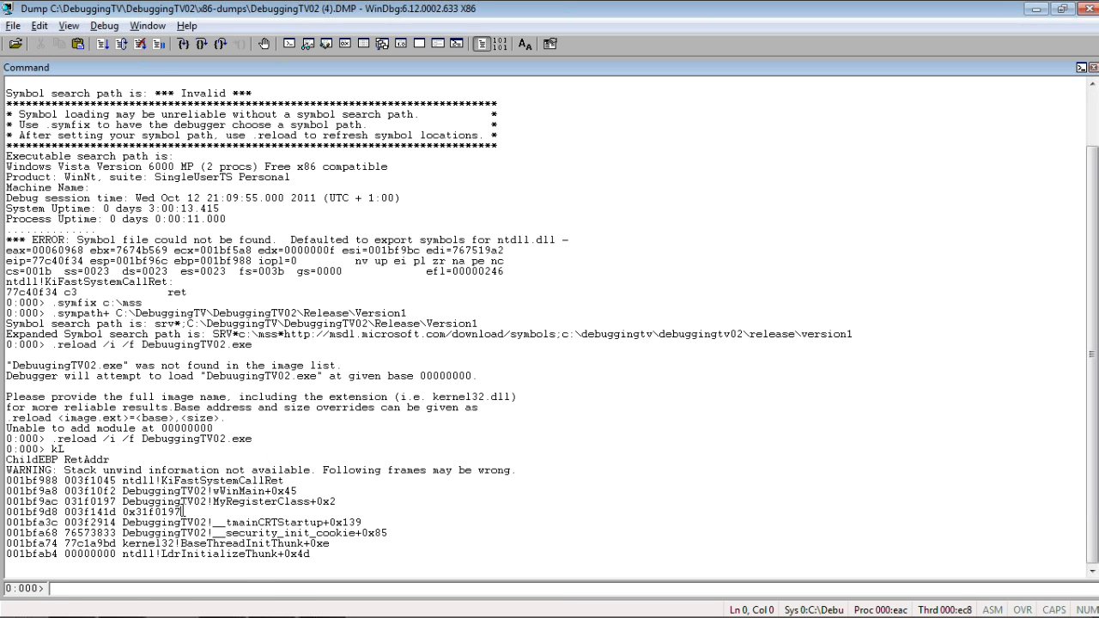
pyautogui.doubleClick(150, 512)
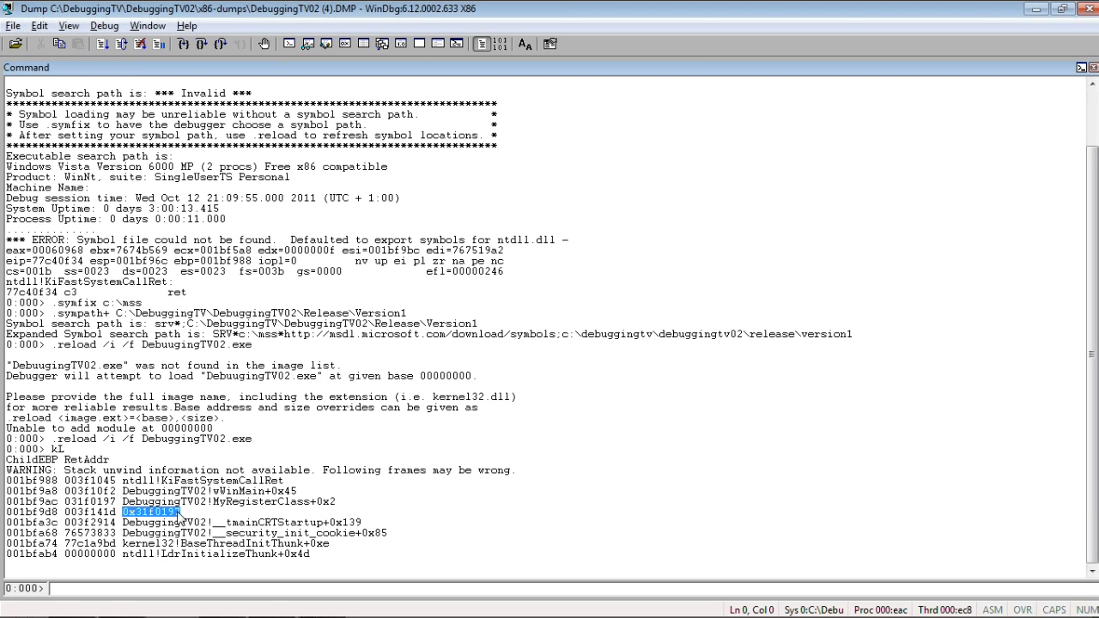
pyautogui.moveTo(180, 512)
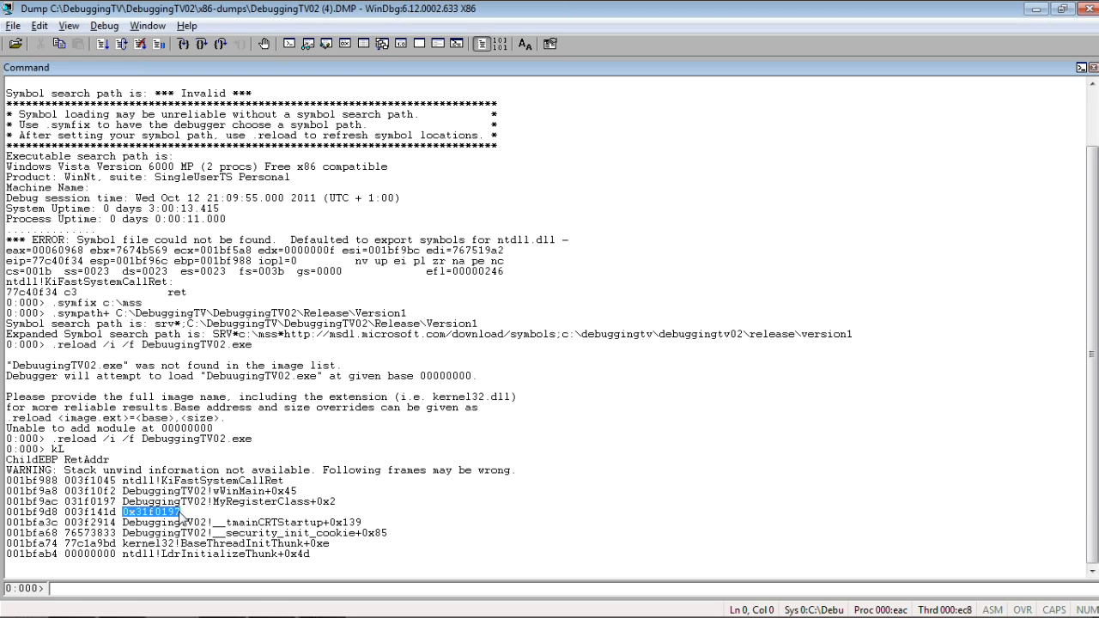
pyautogui.moveTo(180, 517)
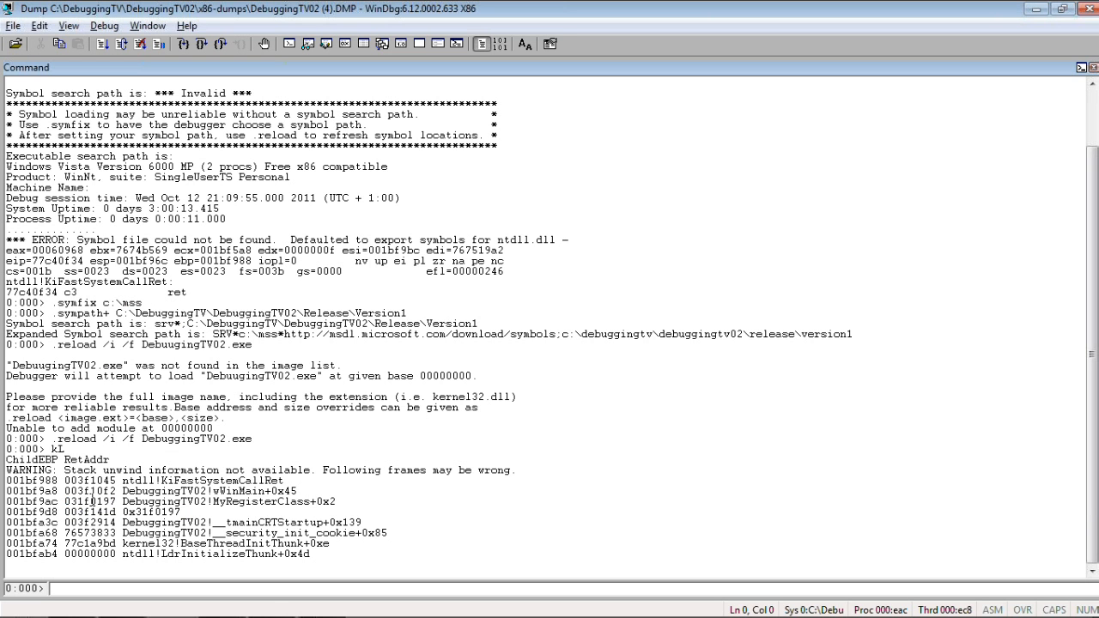
pyautogui.doubleClick(89, 500)
pyautogui.write('ub 031f0197')
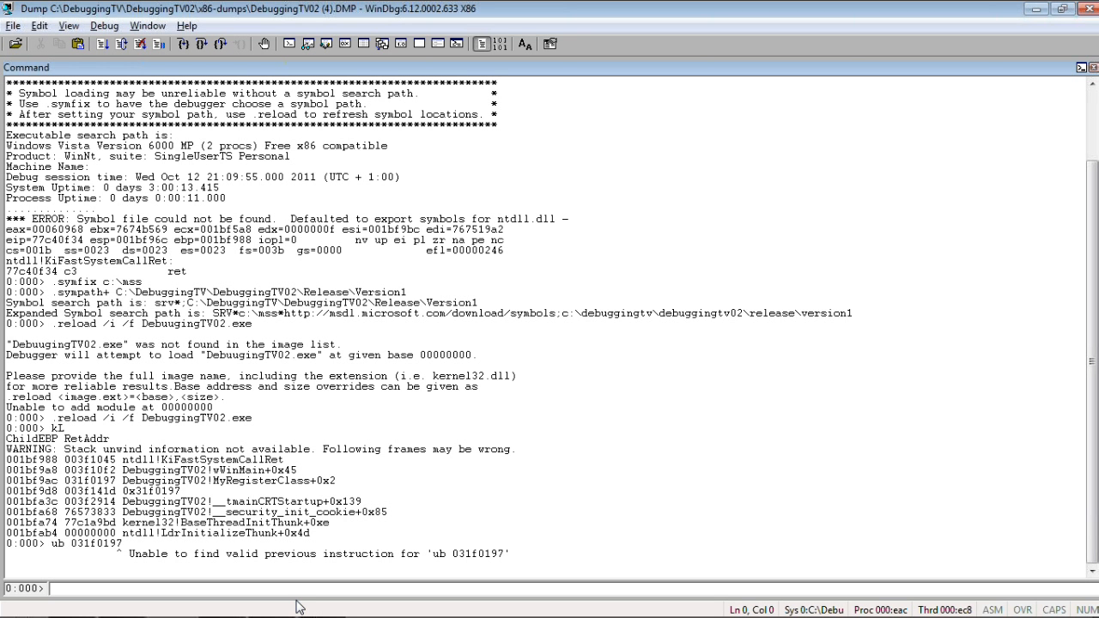
pyautogui.click(50, 589)
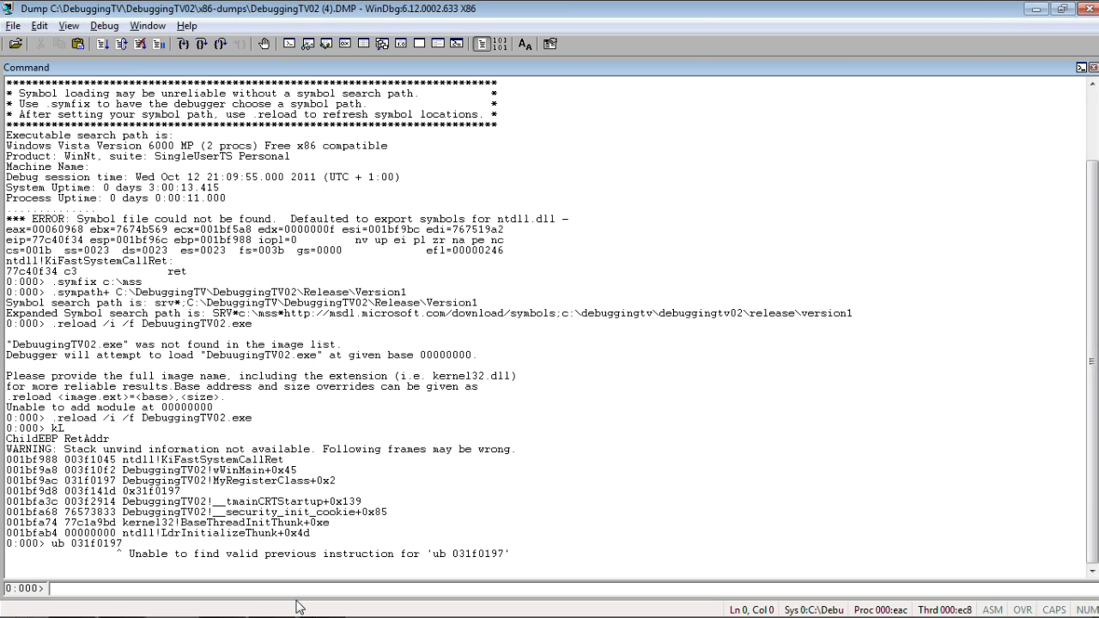
# Set the symbol path to srv*;C:\DebuggingTV\DebuggingTV02\Release\Version4 and reload symbols
pyautogui.click(13, 24)
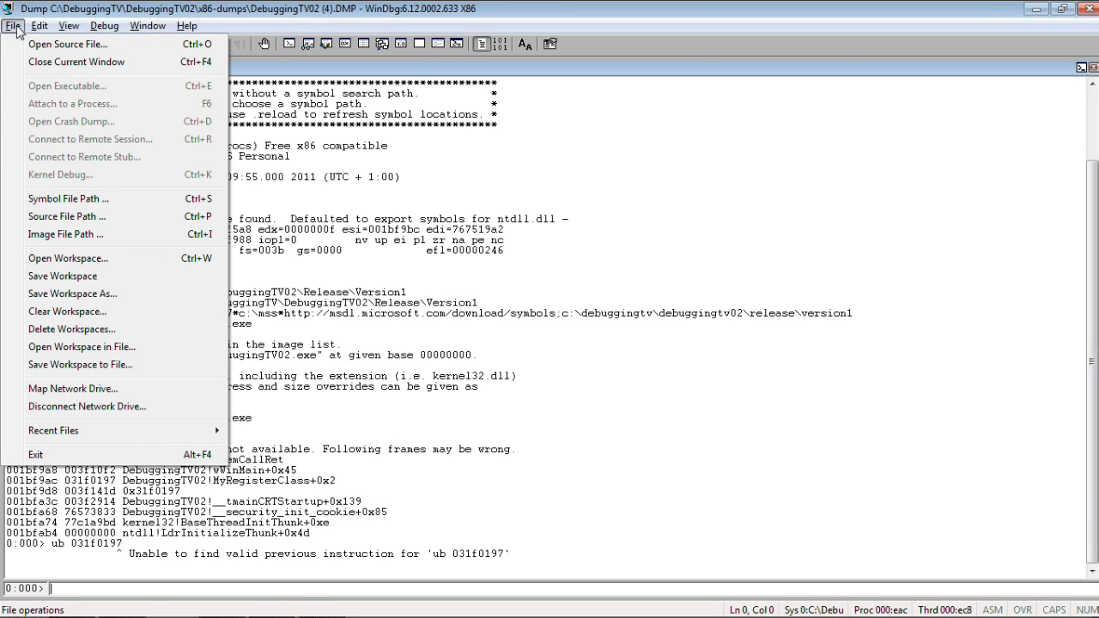
pyautogui.click(69, 198)
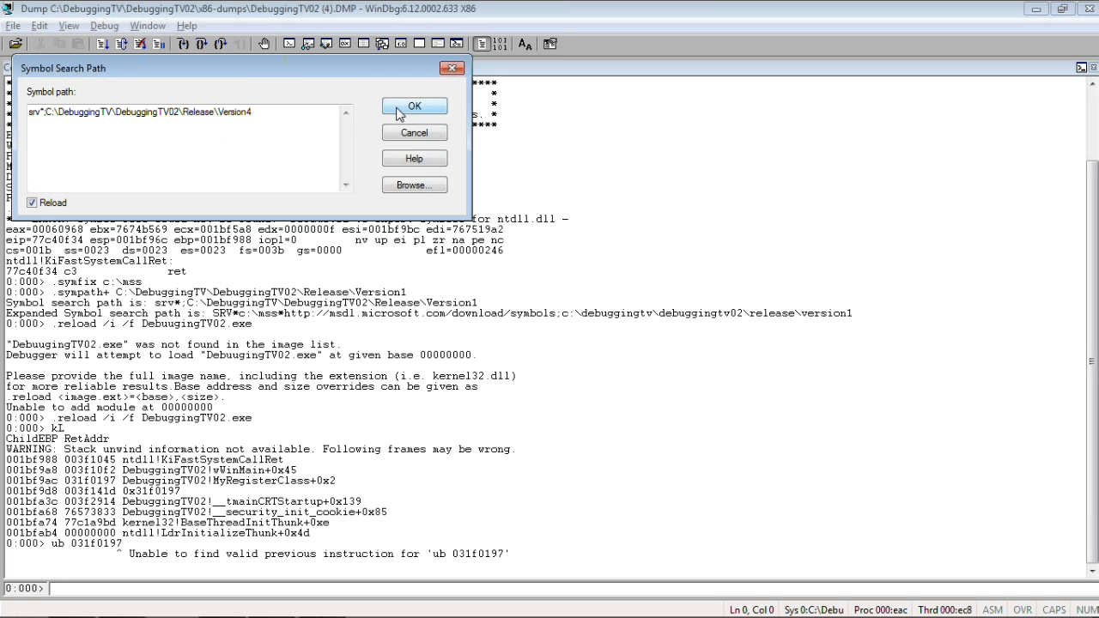
pyautogui.click(414, 106)
pyautogui.write('kL')
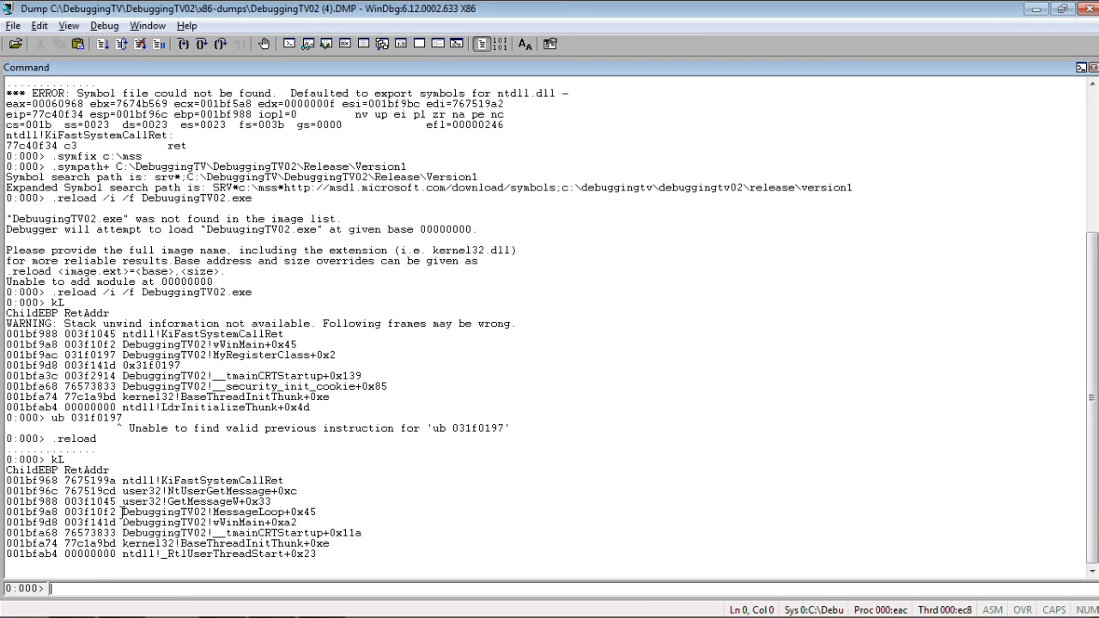
pyautogui.doubleClick(204, 511)
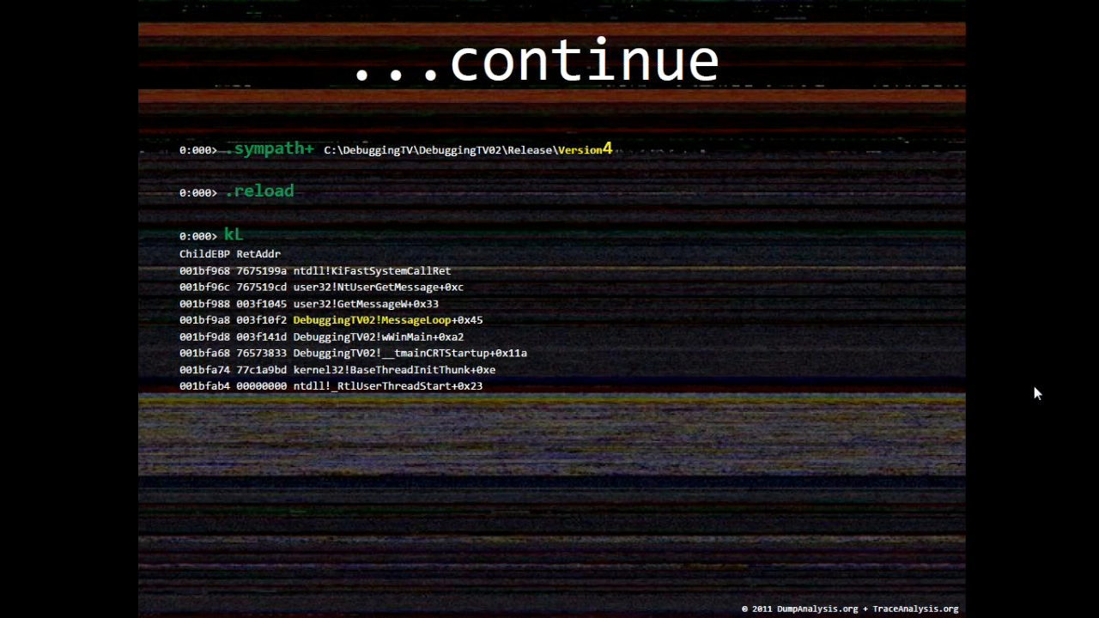
pyautogui.moveTo(1029, 392)
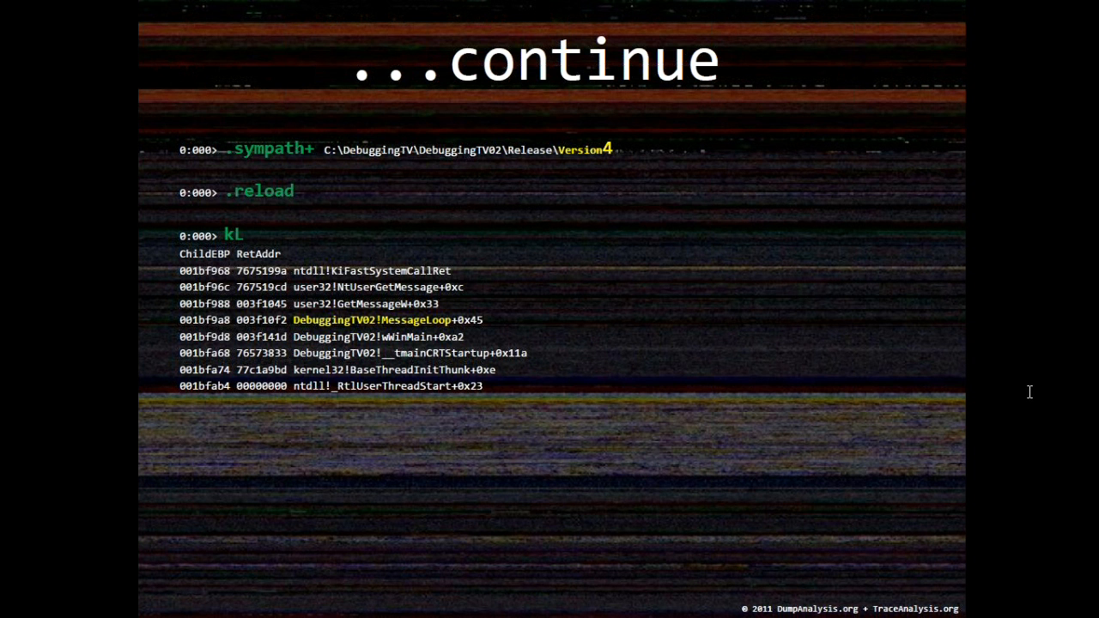
pyautogui.moveTo(938, 360)
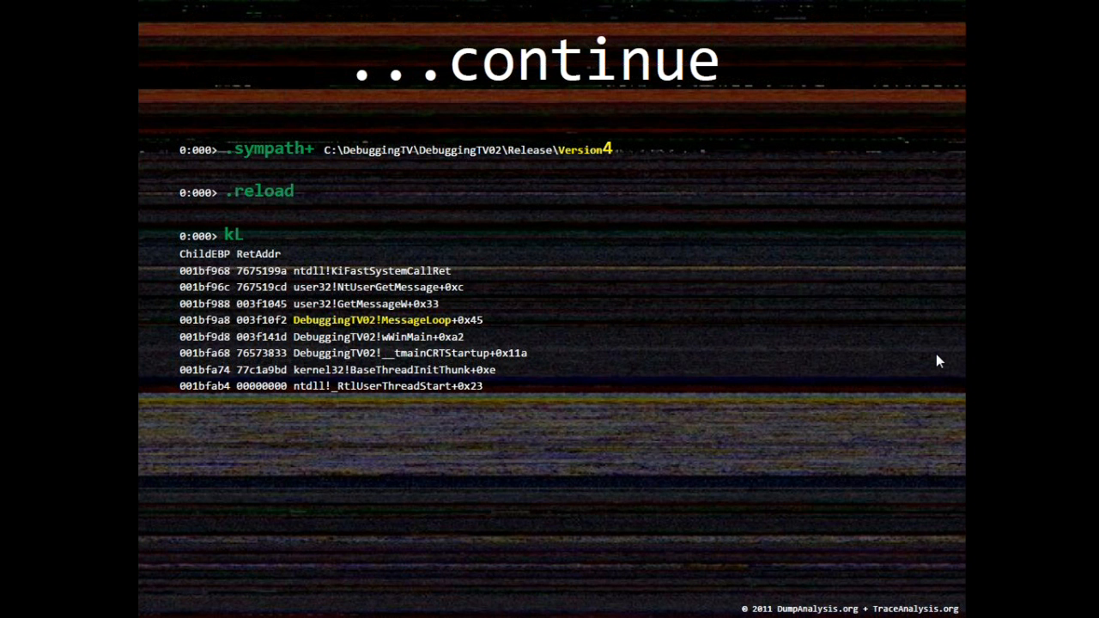
pyautogui.moveTo(988, 443)
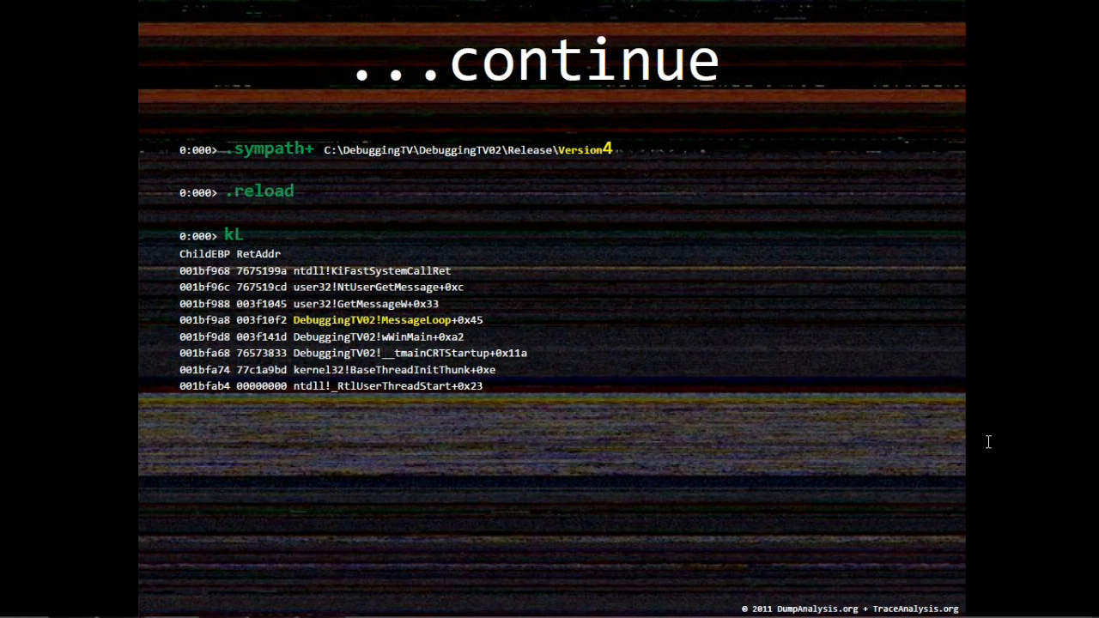
pyautogui.moveTo(1010, 366)
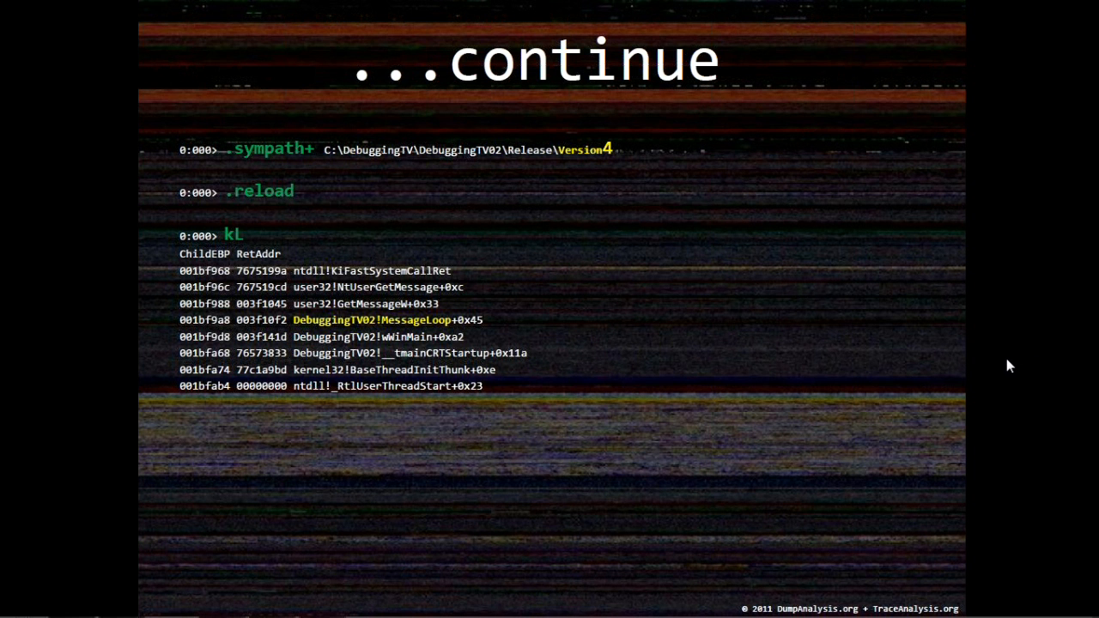
pyautogui.moveTo(1005, 363)
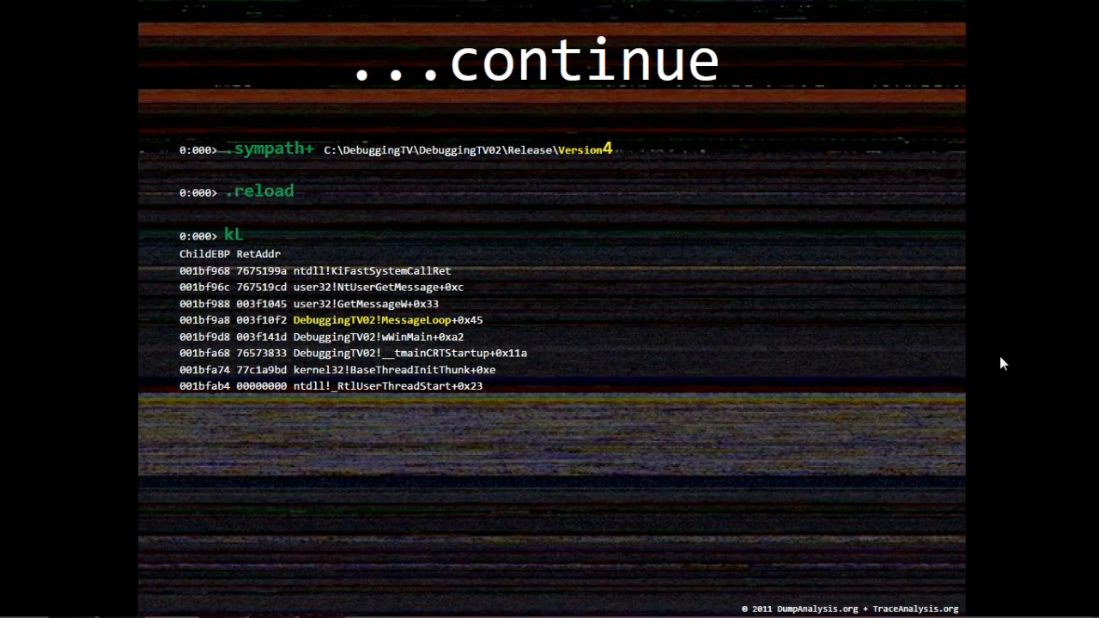
pyautogui.moveTo(953, 514)
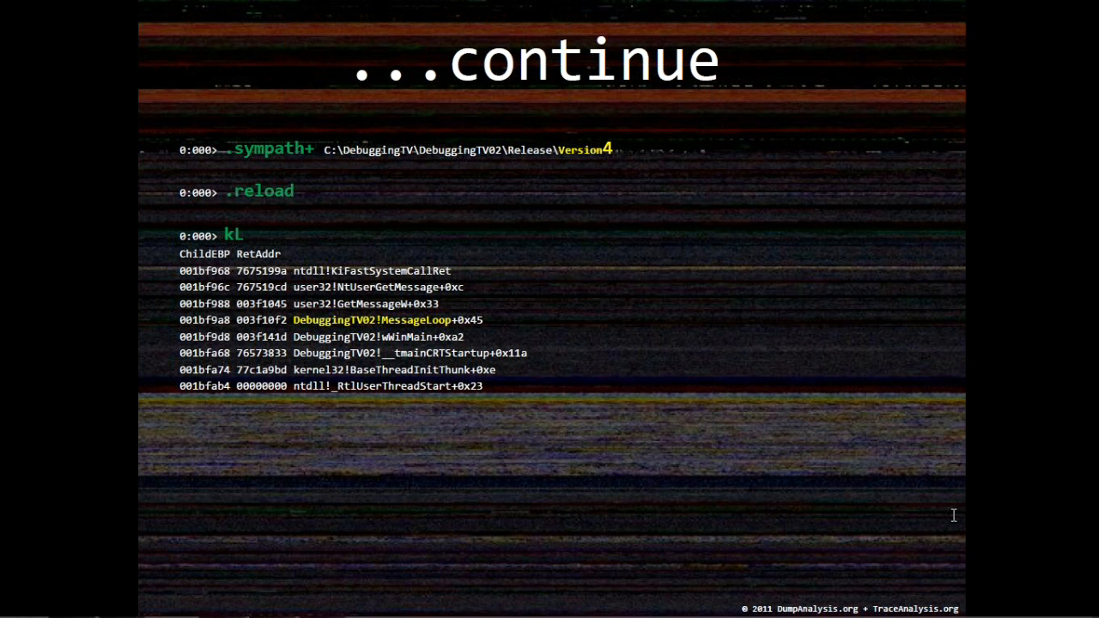